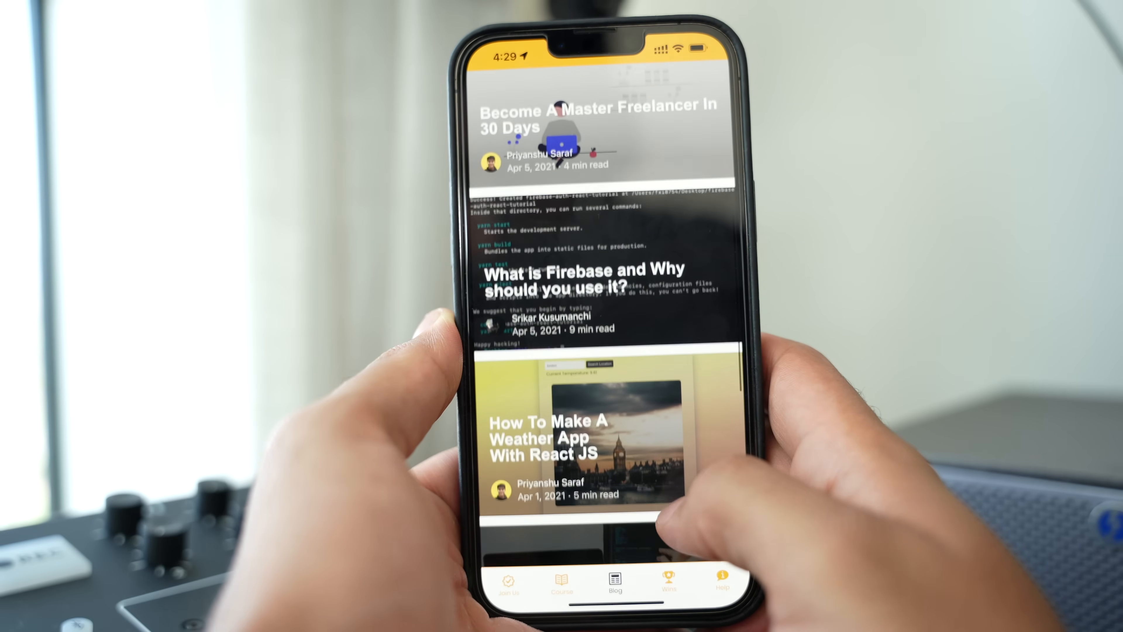
# Name the Contact bottom bar item 'Wins' and review About's item type options.
pyautogui.scroll(-3)
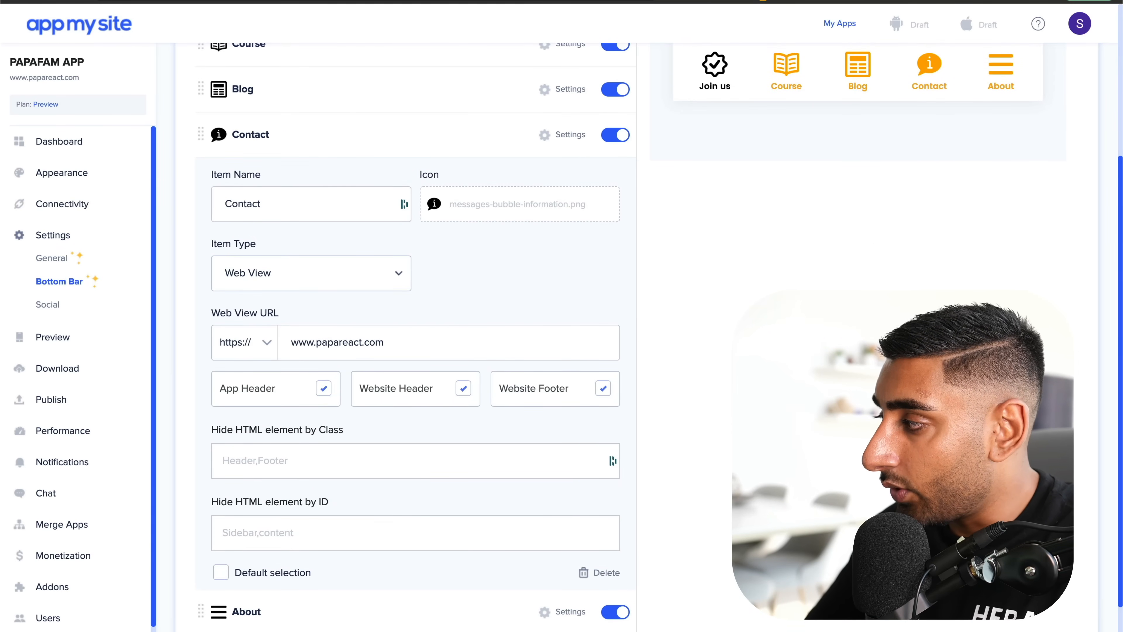
pyautogui.write('Wins')
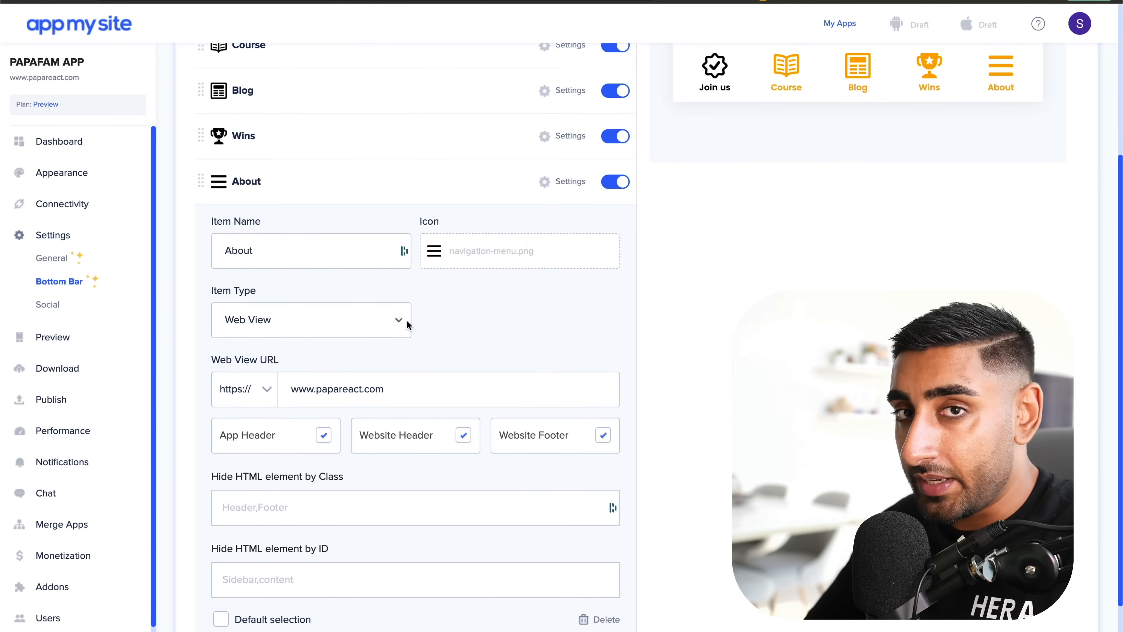
pyautogui.click(311, 319)
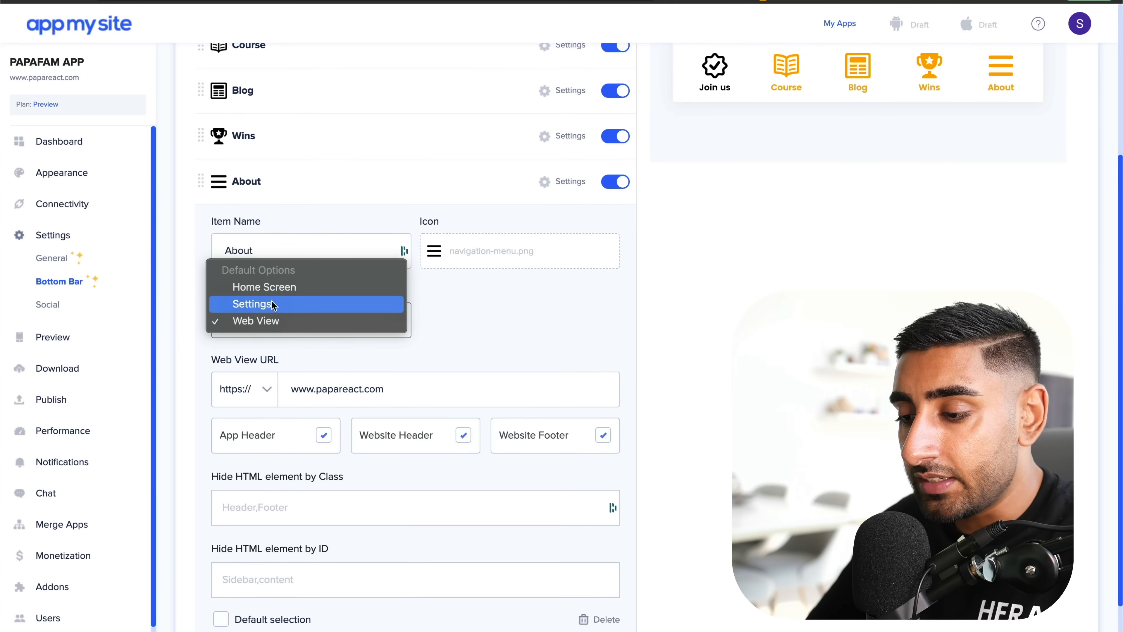
pyautogui.moveTo(271, 321)
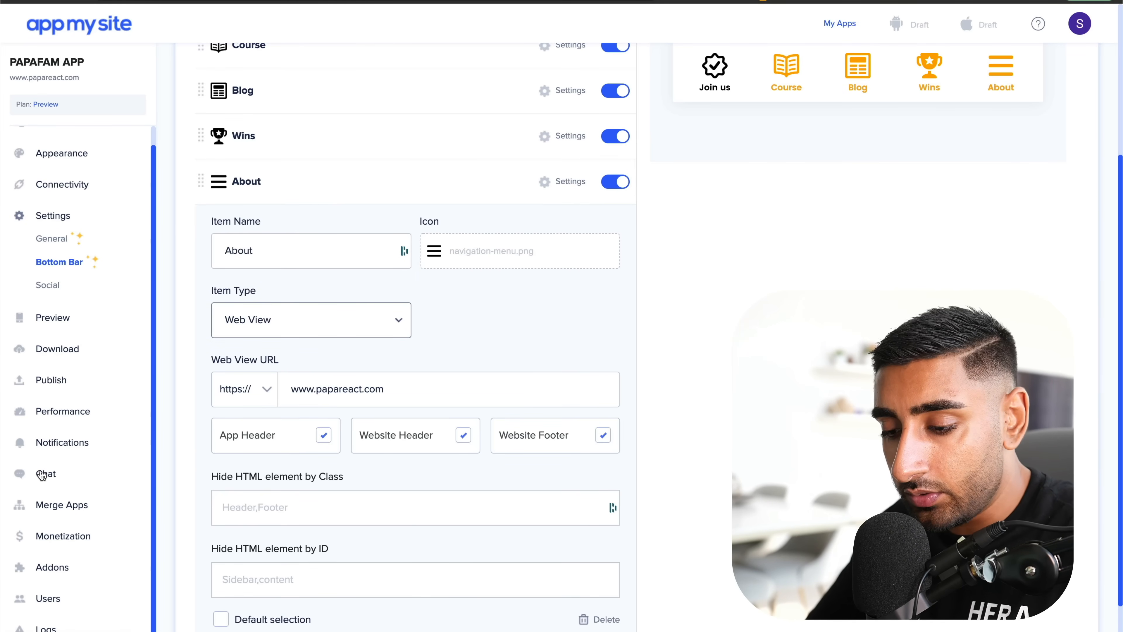
# Visit the Chat integrations page, then return to the PAPAFAM dashboard.
pyautogui.click(45, 473)
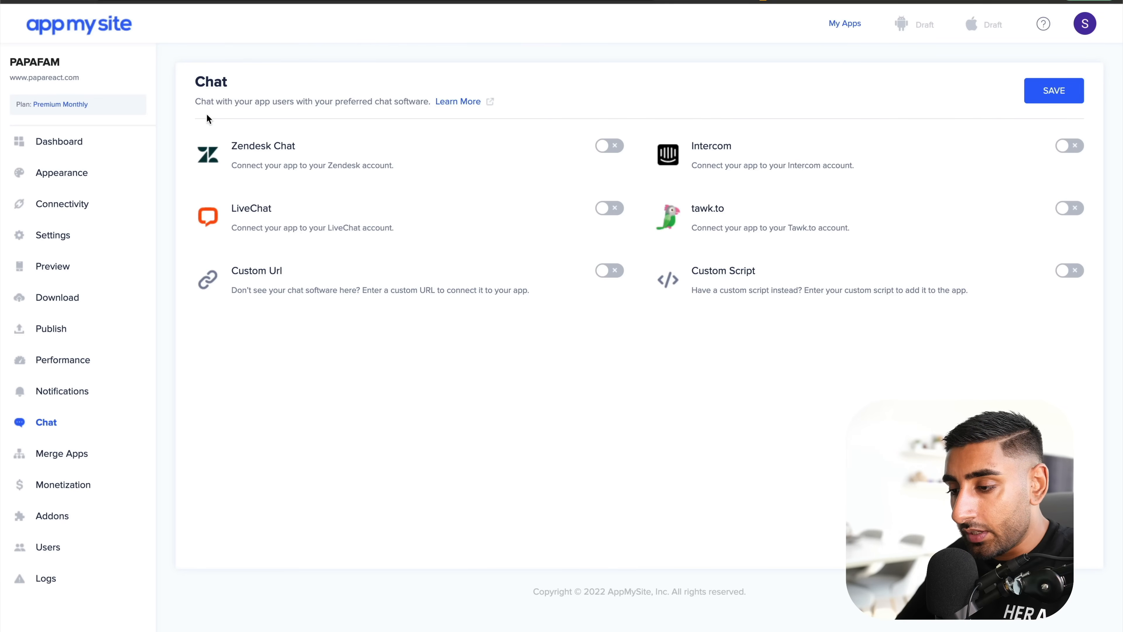
pyautogui.moveTo(716, 210)
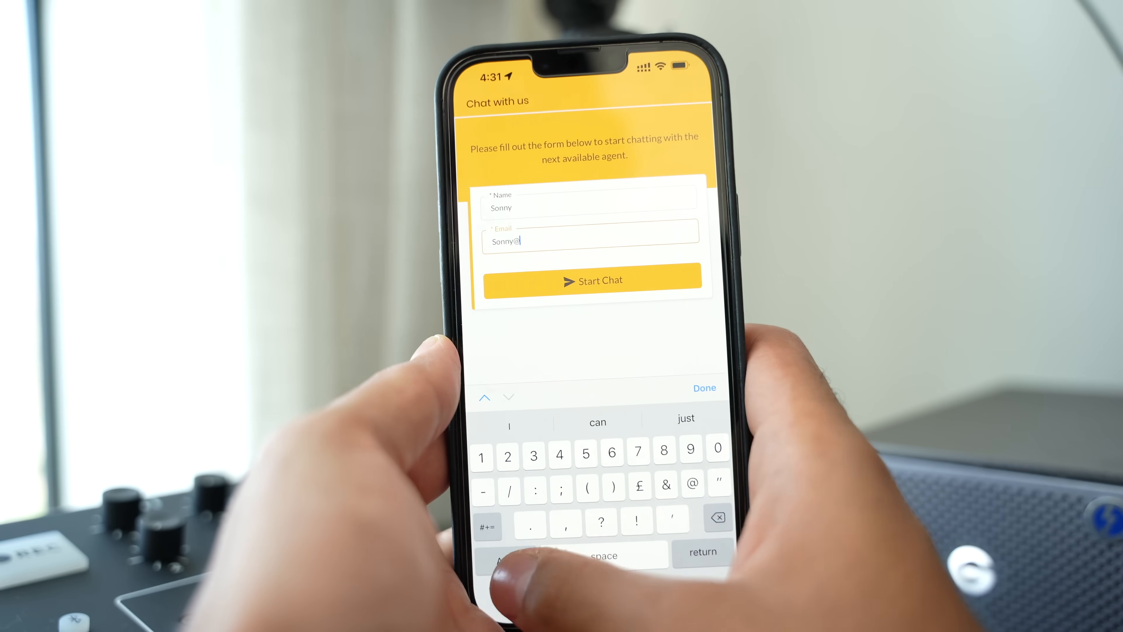
pyautogui.click(591, 280)
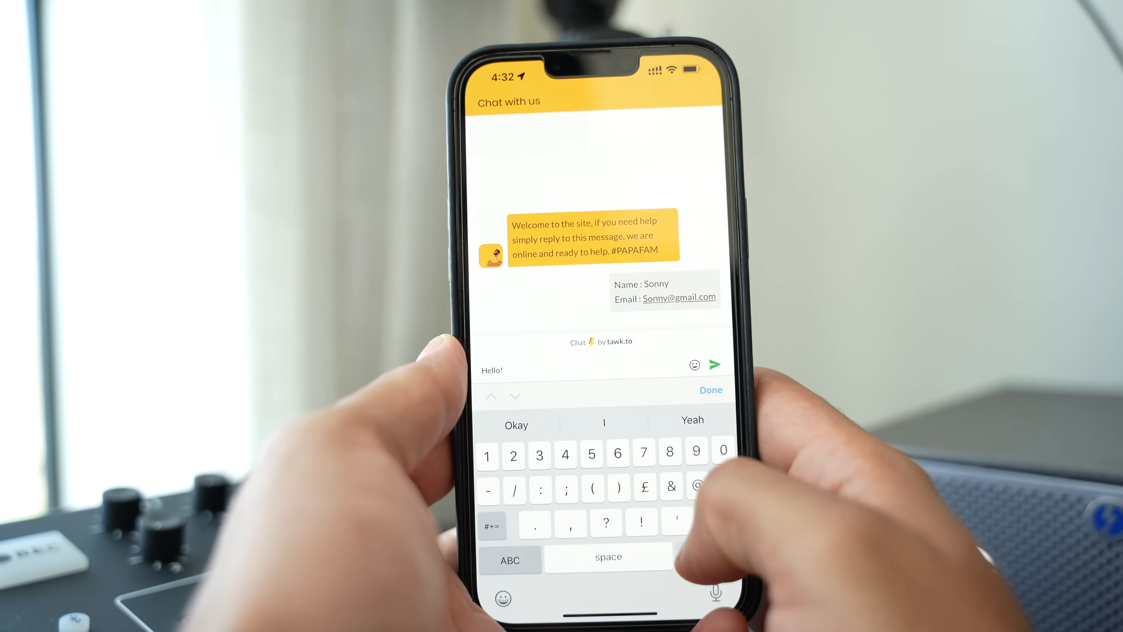
pyautogui.click(713, 364)
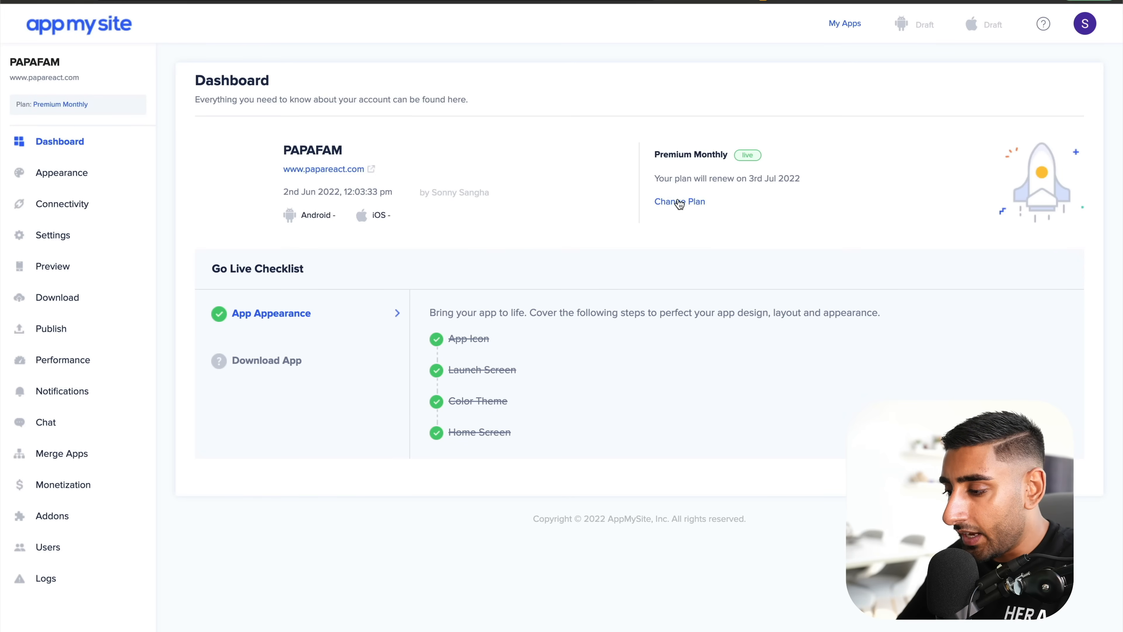
# View subscription plans, then show the Help bottom bar item's type options with Chat selected.
pyautogui.click(678, 201)
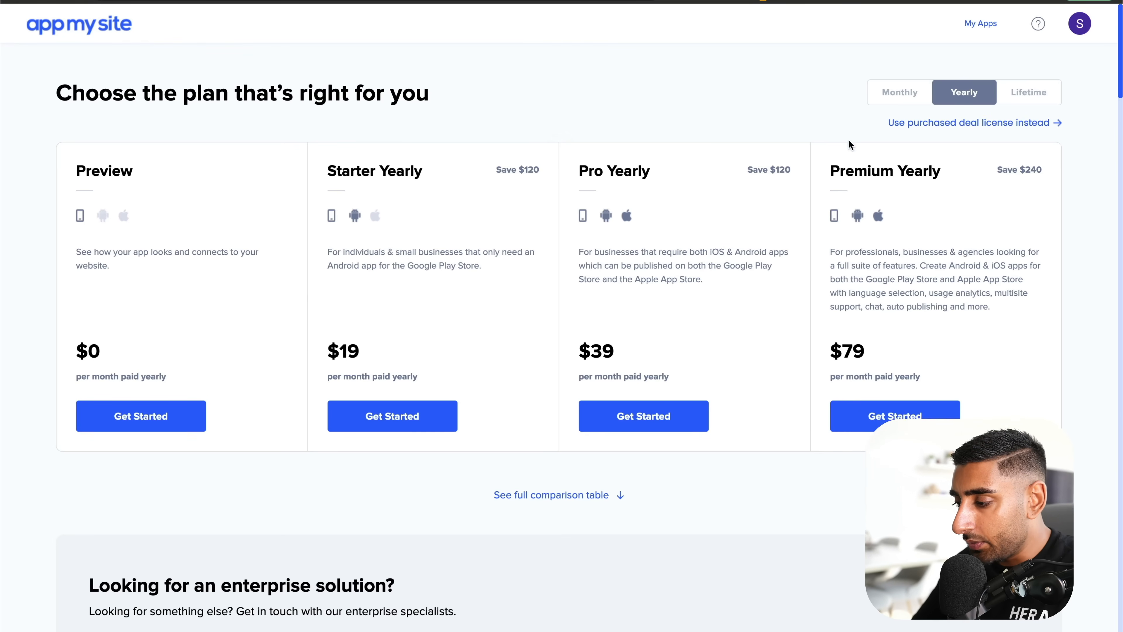
pyautogui.moveTo(772, 379)
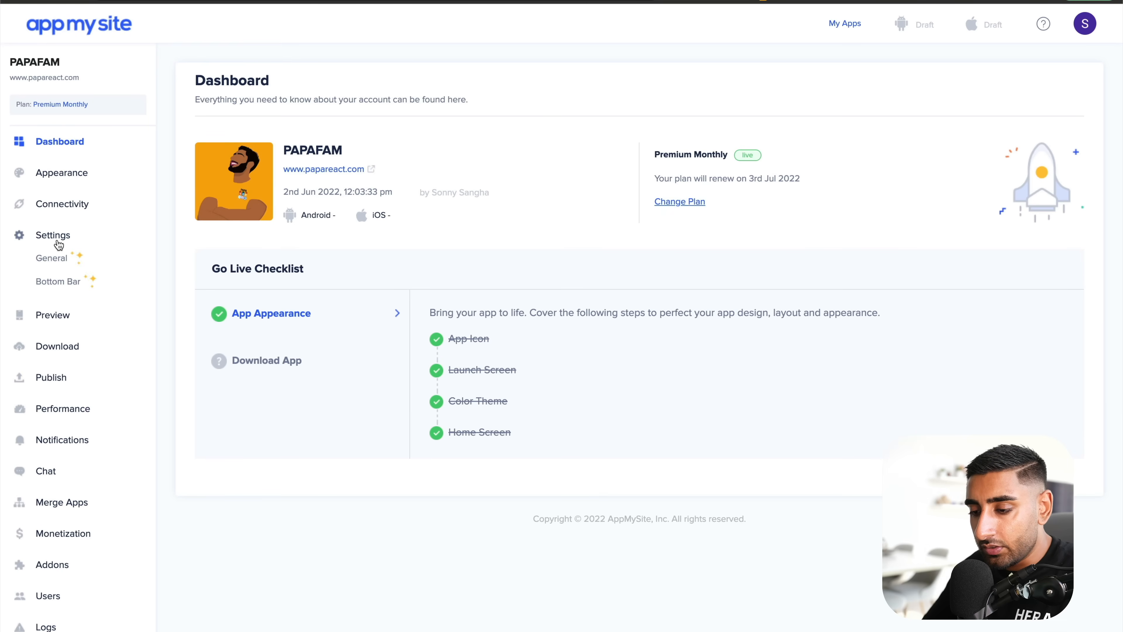
pyautogui.click(58, 281)
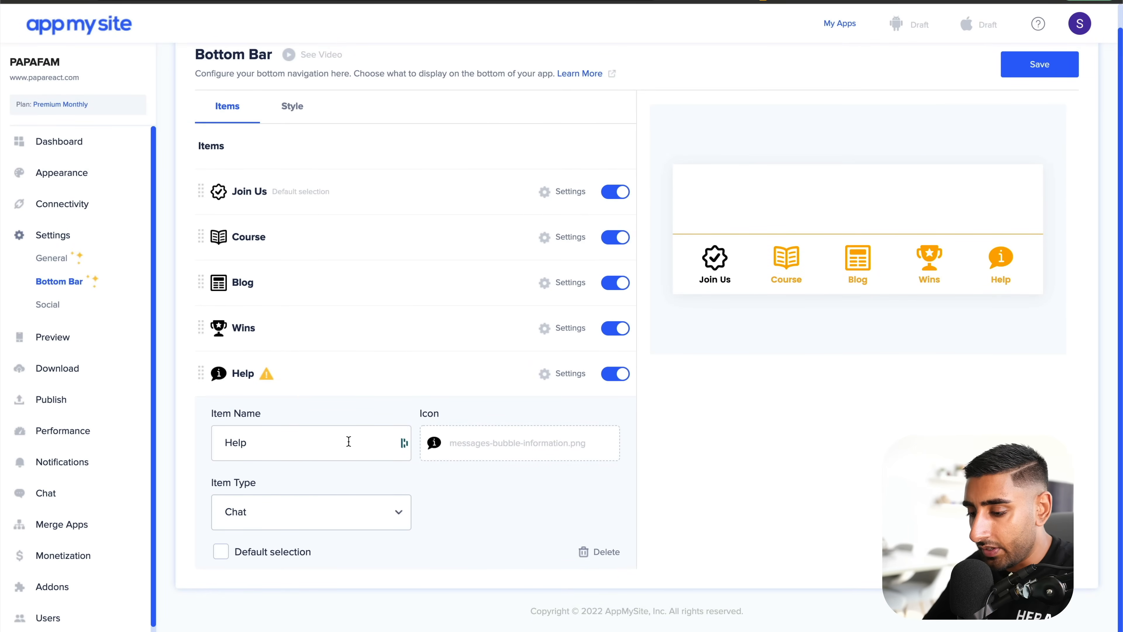
pyautogui.click(310, 511)
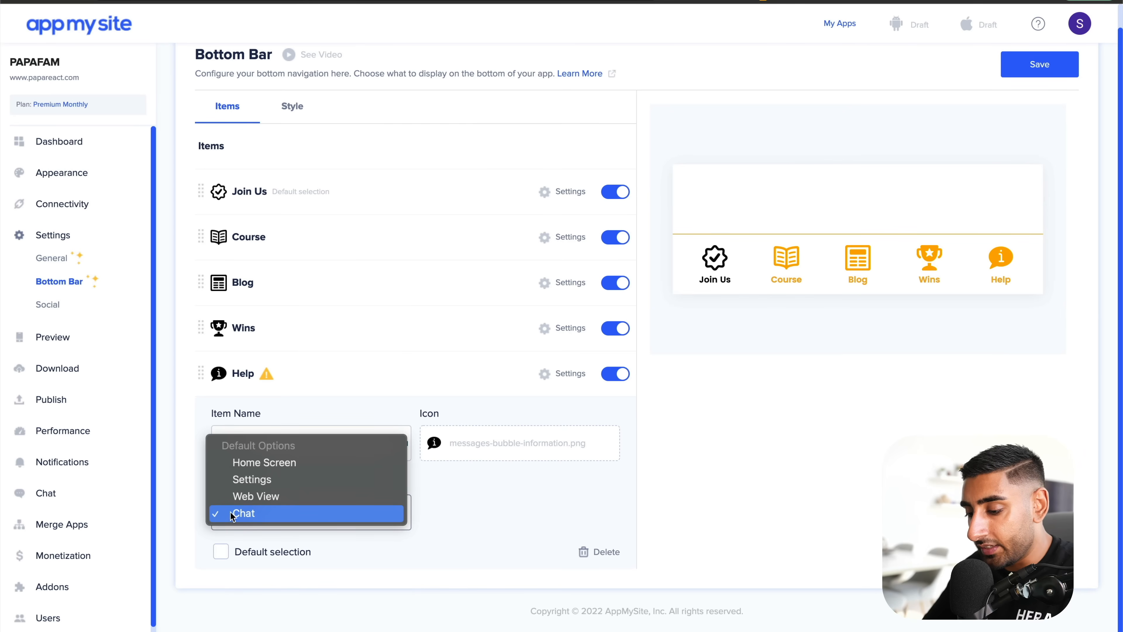
pyautogui.moveTo(263, 520)
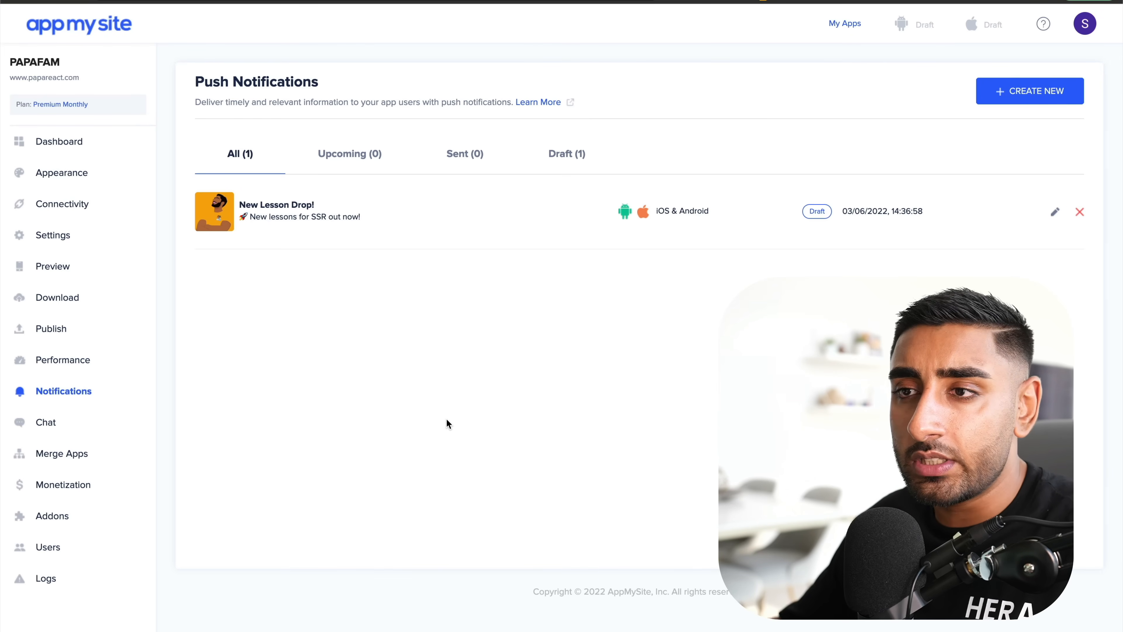
pyautogui.moveTo(906, 246)
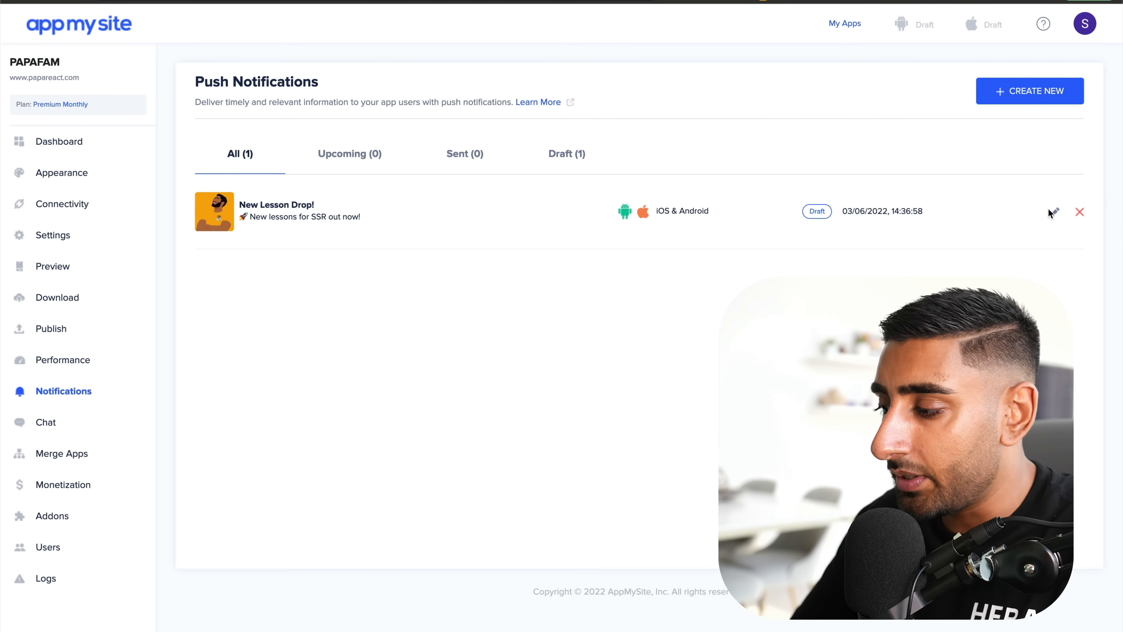
# Edit the 'New Lesson Drop!' draft notification and preview it on Android.
pyautogui.click(1053, 212)
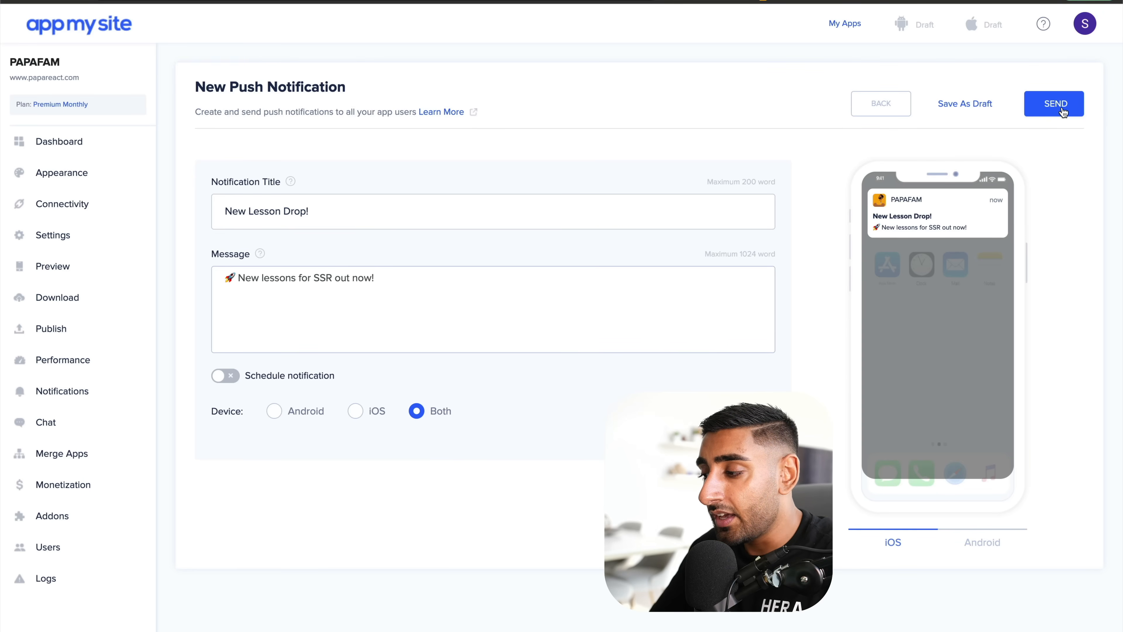
pyautogui.moveTo(871, 292)
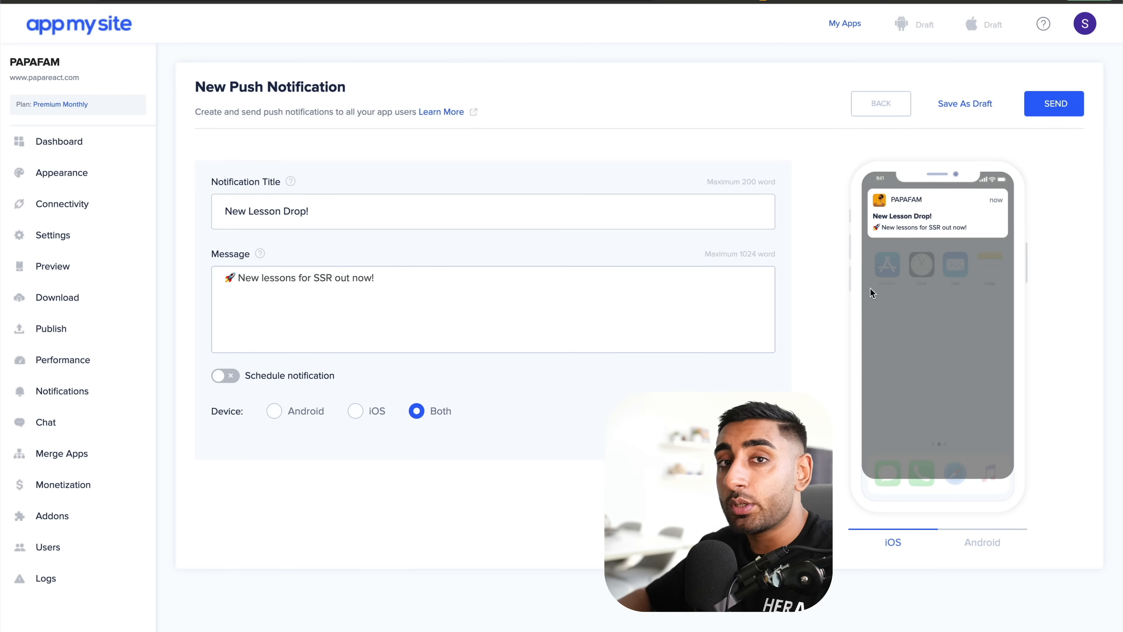
pyautogui.click(982, 542)
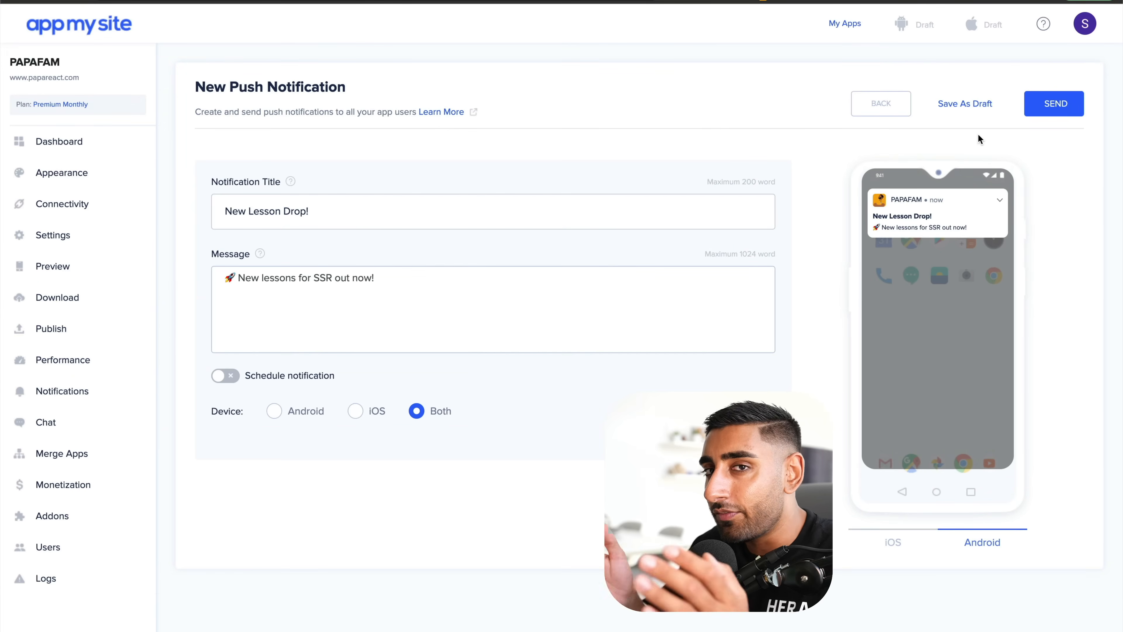
pyautogui.moveTo(561, 188)
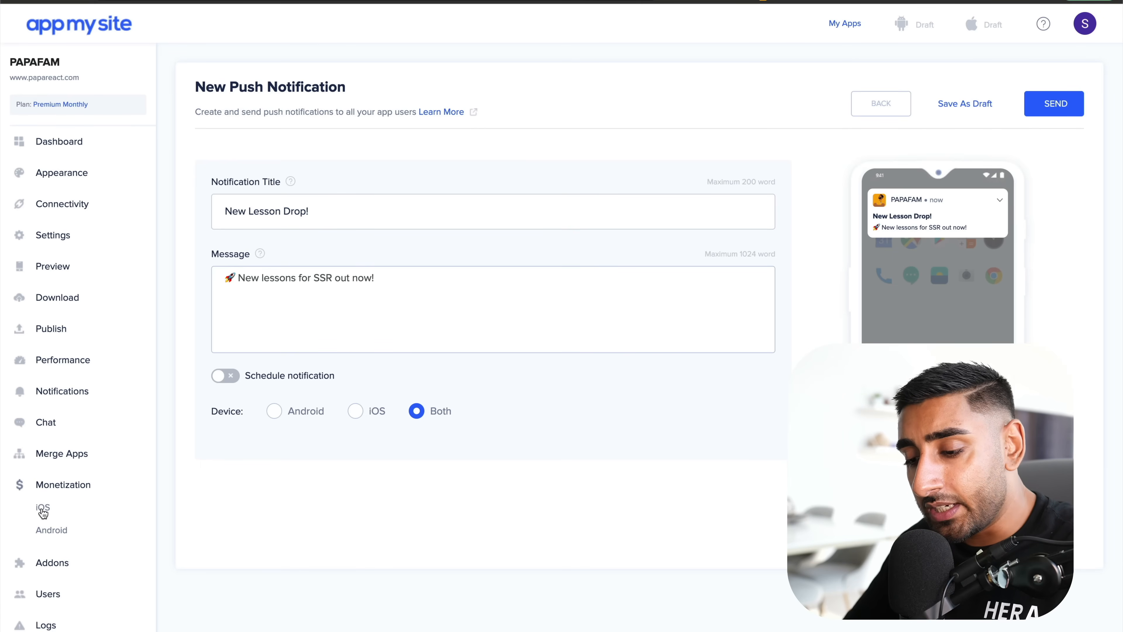
# Enable the Home Screen AdMob banner ad on the iOS Monetization page.
pyautogui.click(42, 507)
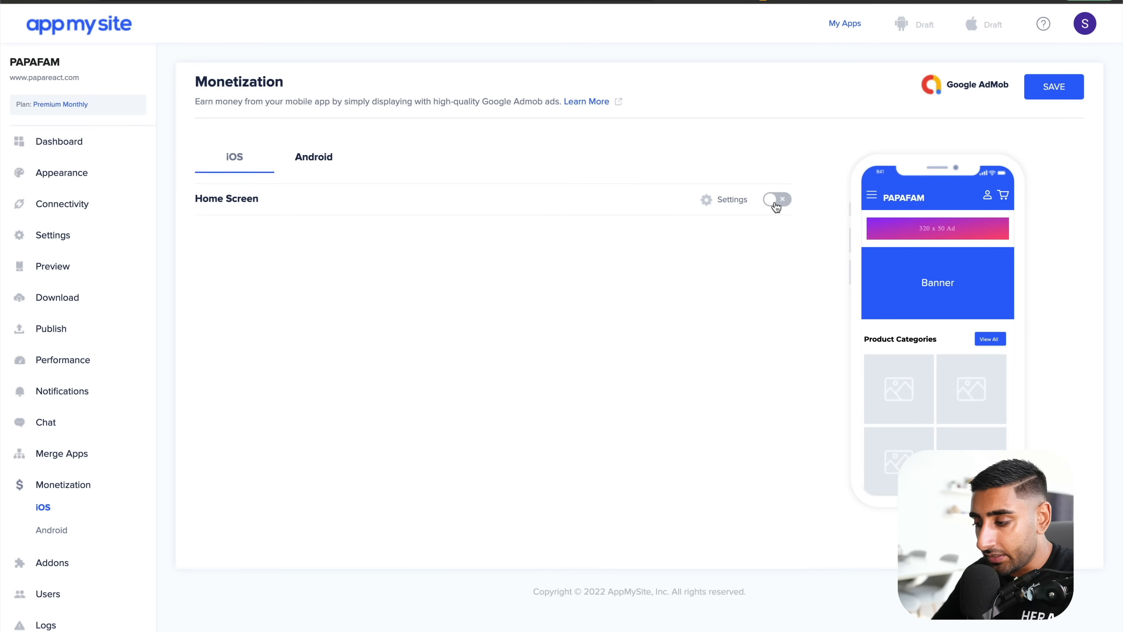
pyautogui.click(775, 199)
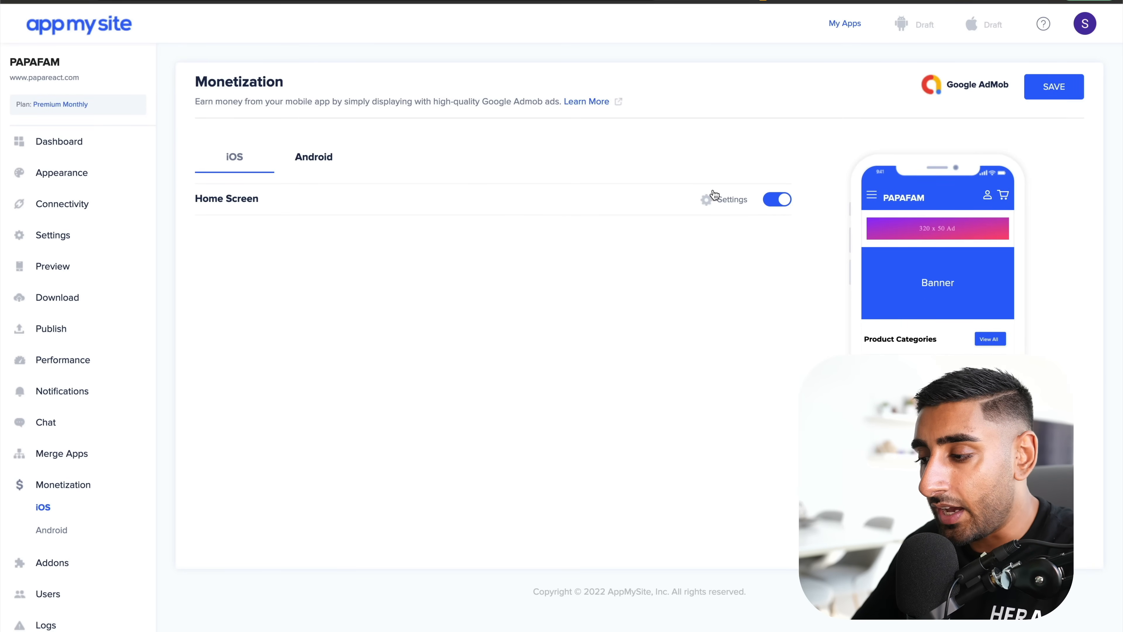
pyautogui.moveTo(714, 201)
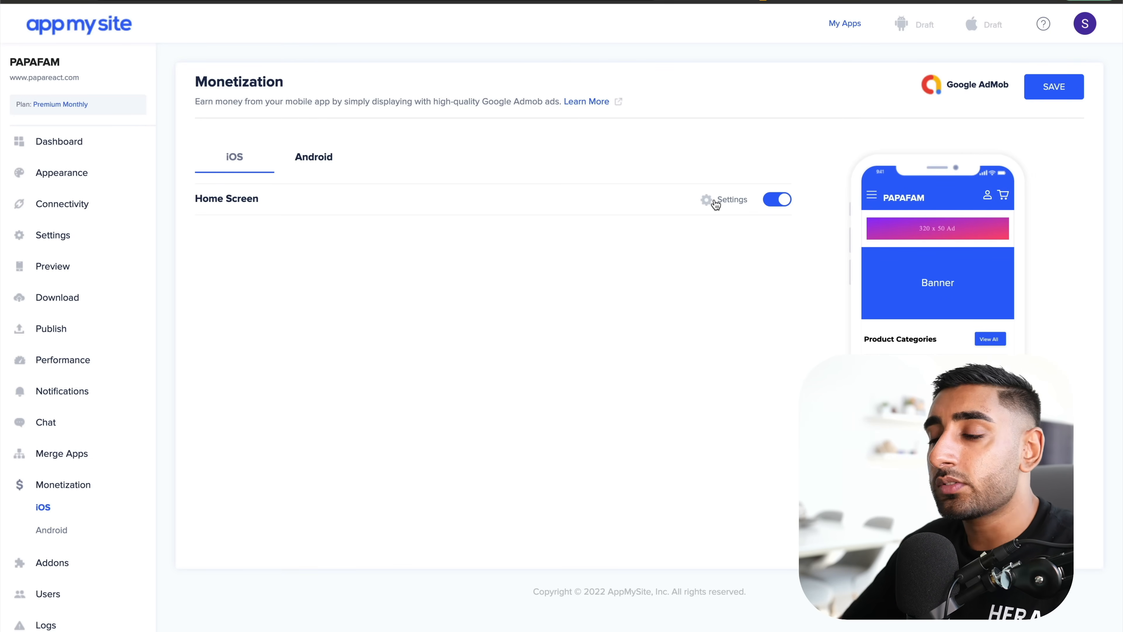
pyautogui.moveTo(304, 206)
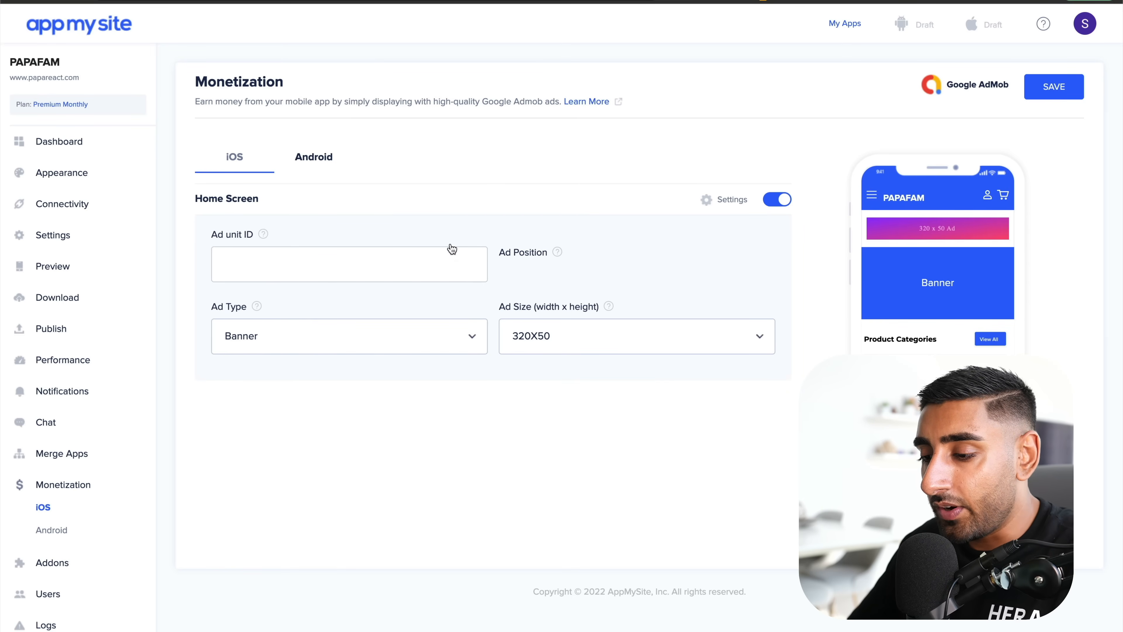
pyautogui.moveTo(262, 234)
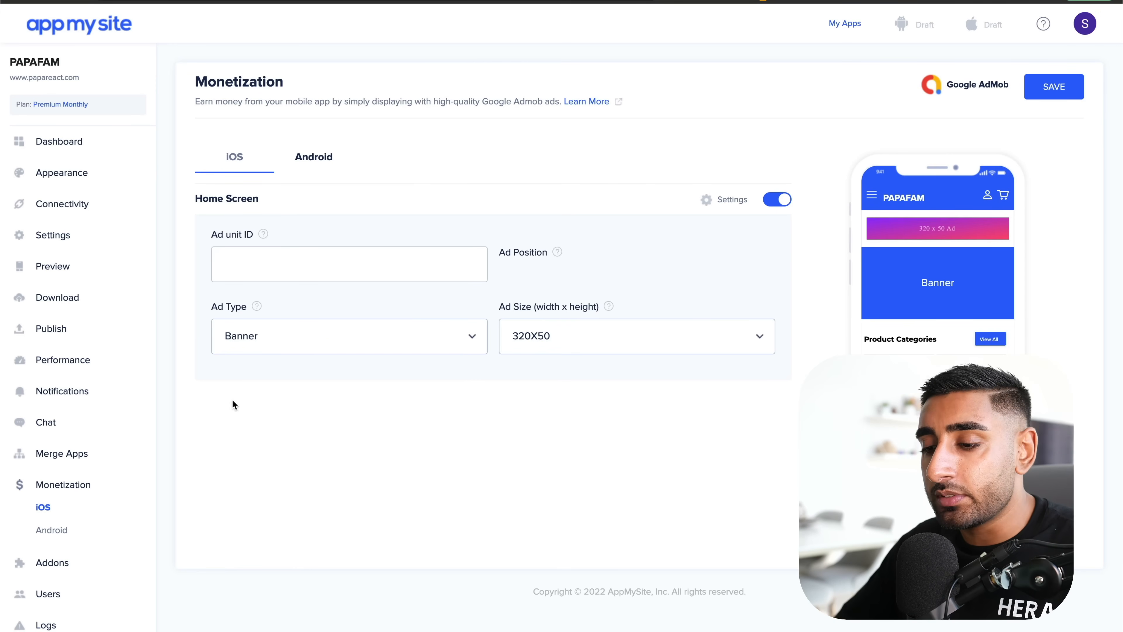
# Start the iOS preview on iPhone 11 Pro Max and answer the notification permission prompt.
pyautogui.click(52, 266)
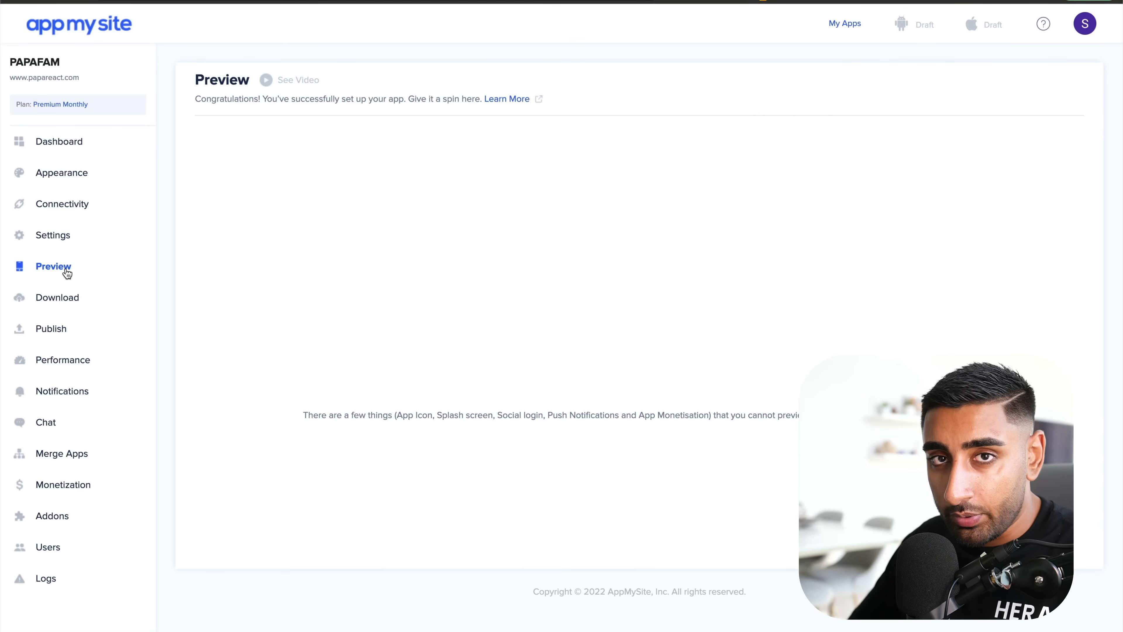
pyautogui.click(53, 267)
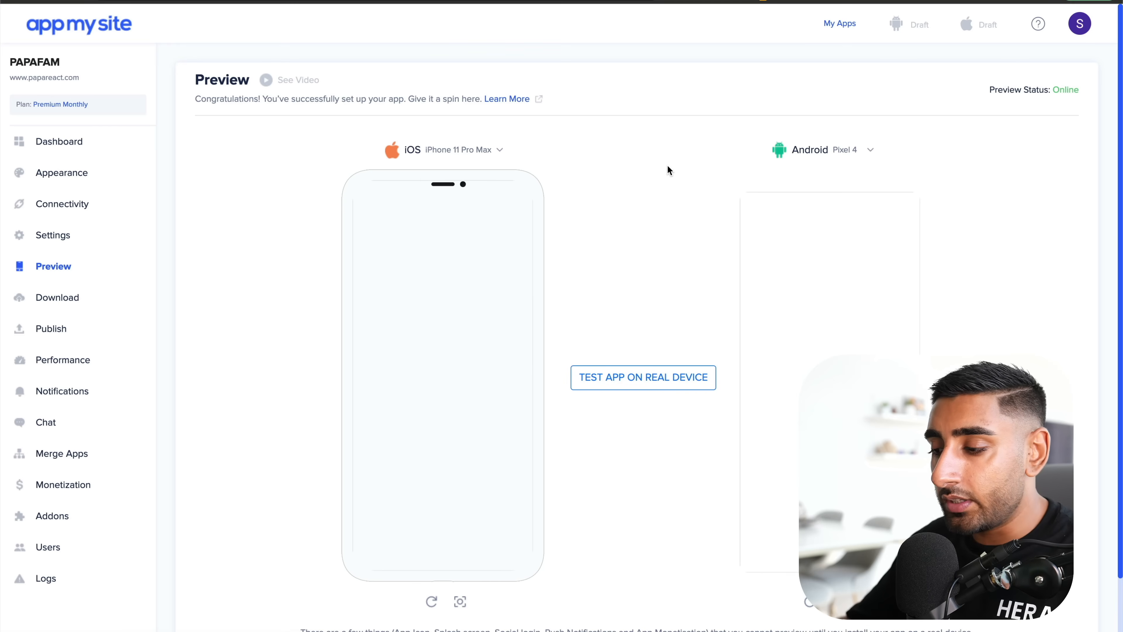
pyautogui.click(474, 149)
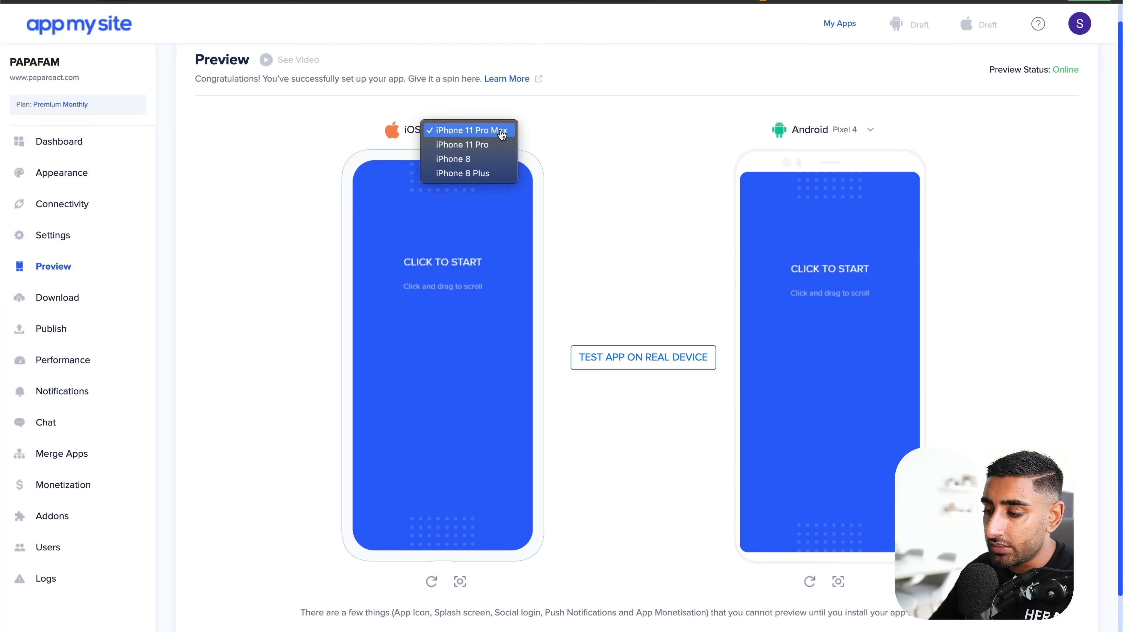
pyautogui.click(869, 130)
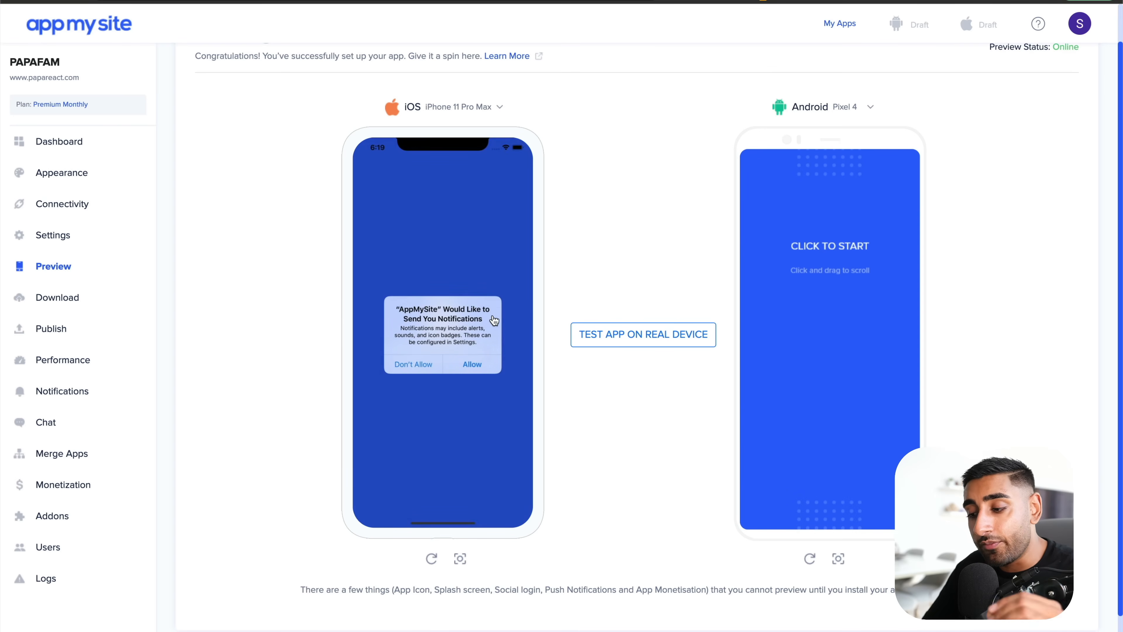
pyautogui.click(642, 335)
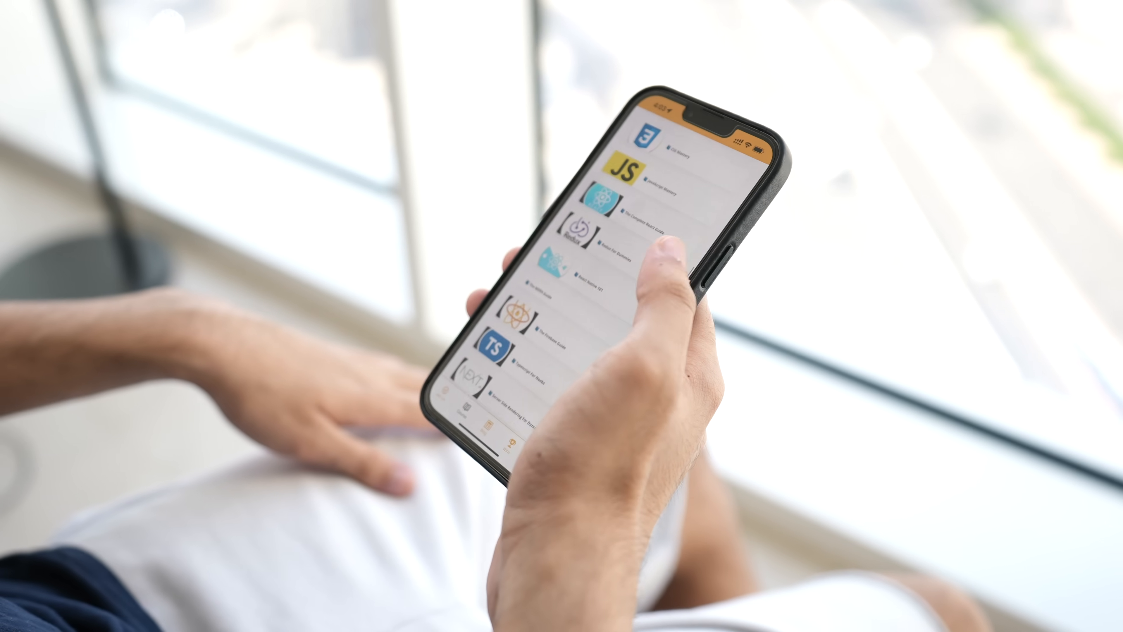
pyautogui.scroll(-3)
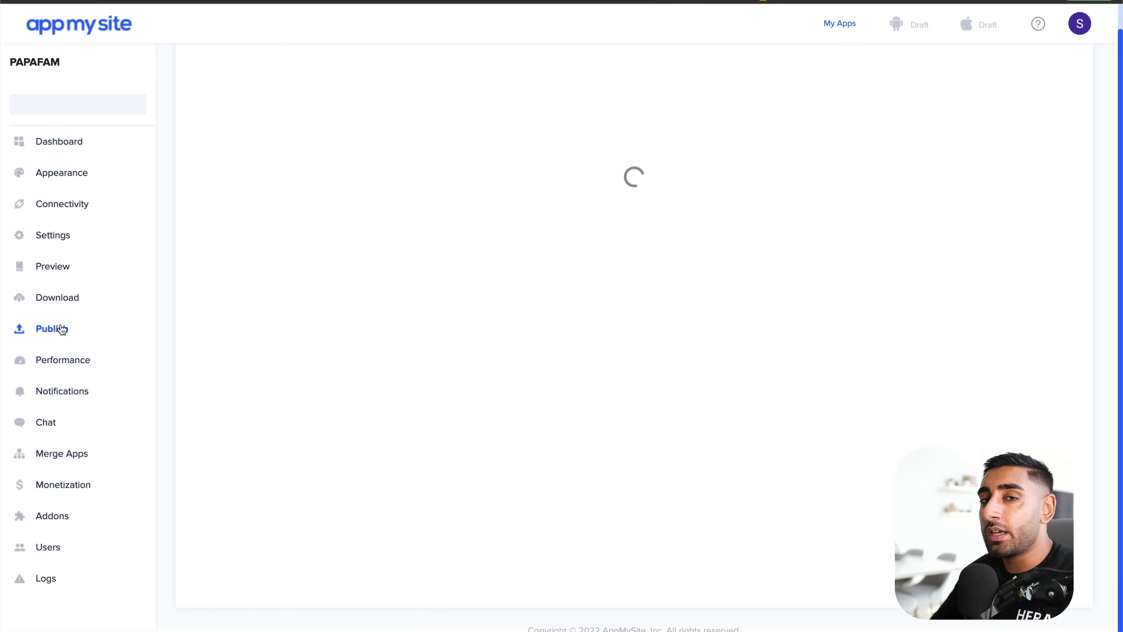
# Visit the Publish page's App Store Connect prompt, then go to the Download page.
pyautogui.click(51, 328)
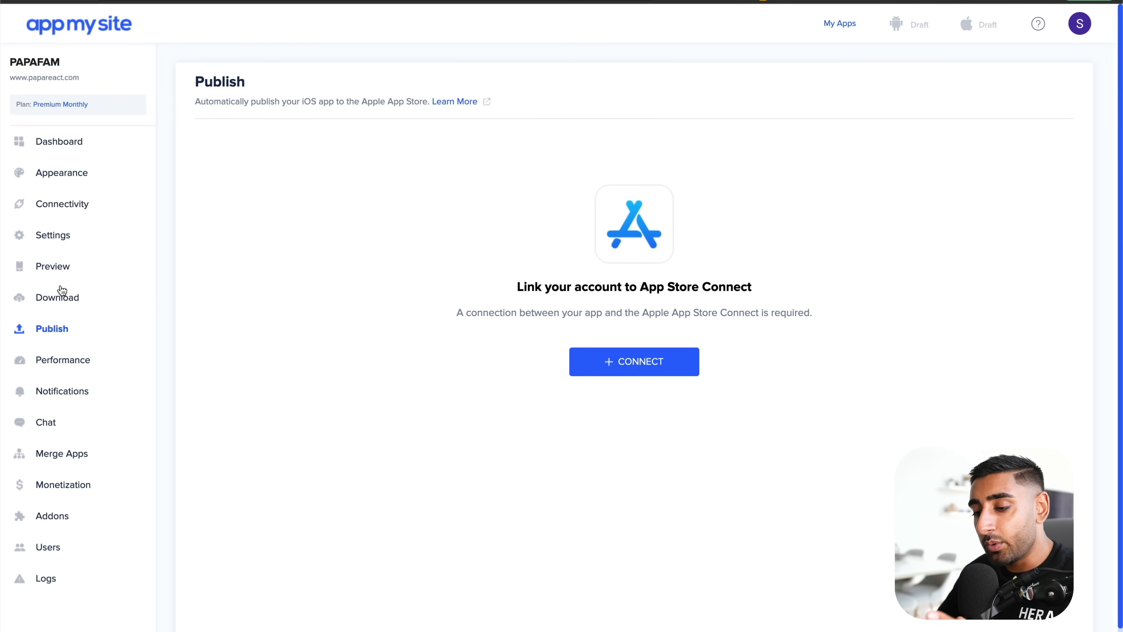
pyautogui.click(58, 297)
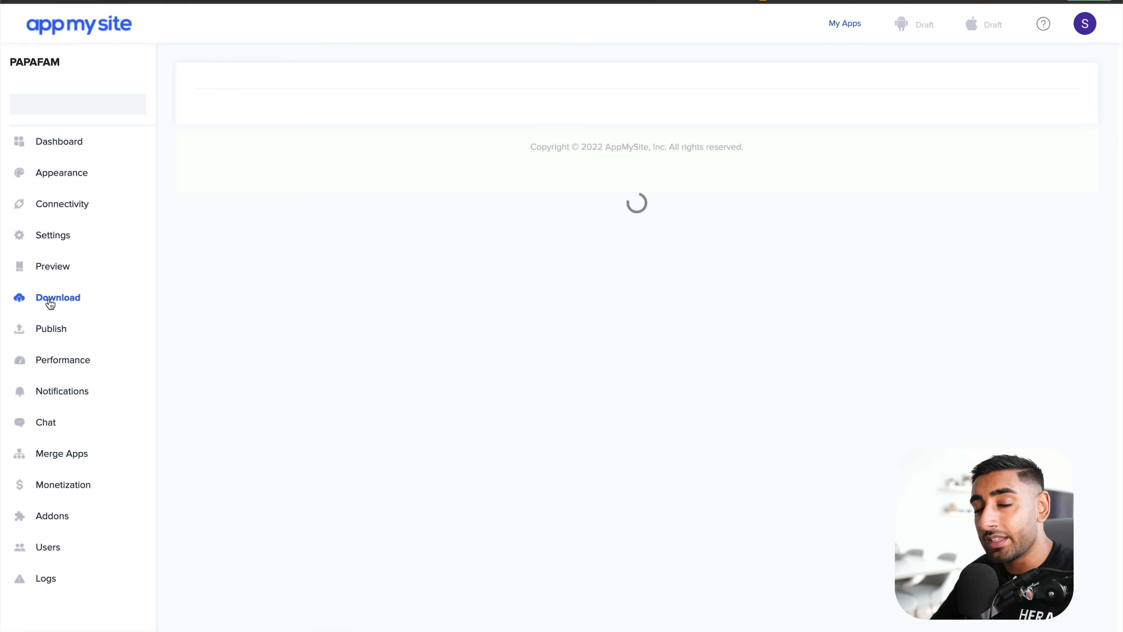
# Confirm an Android app build to reach its build configuration, then return to Download.
pyautogui.click(58, 297)
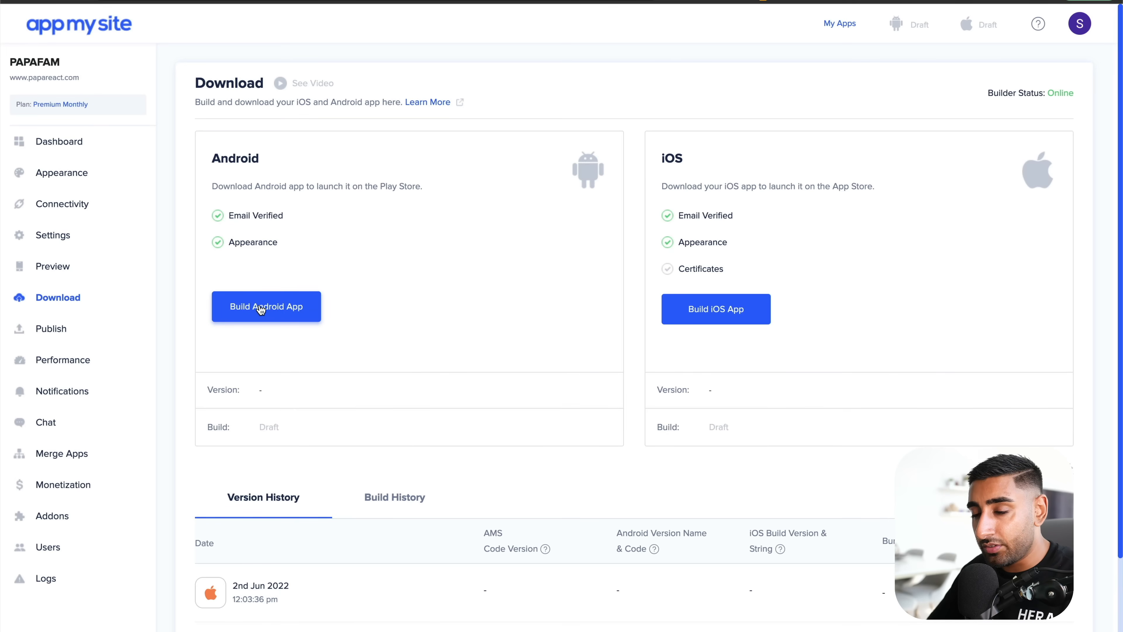
pyautogui.click(266, 306)
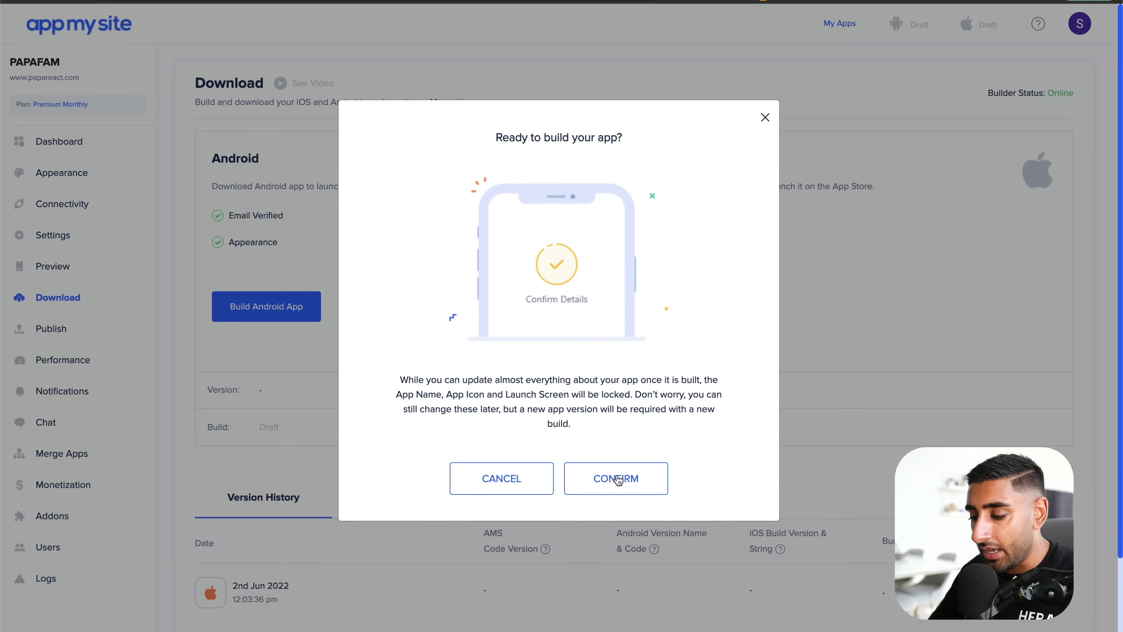
pyautogui.click(615, 479)
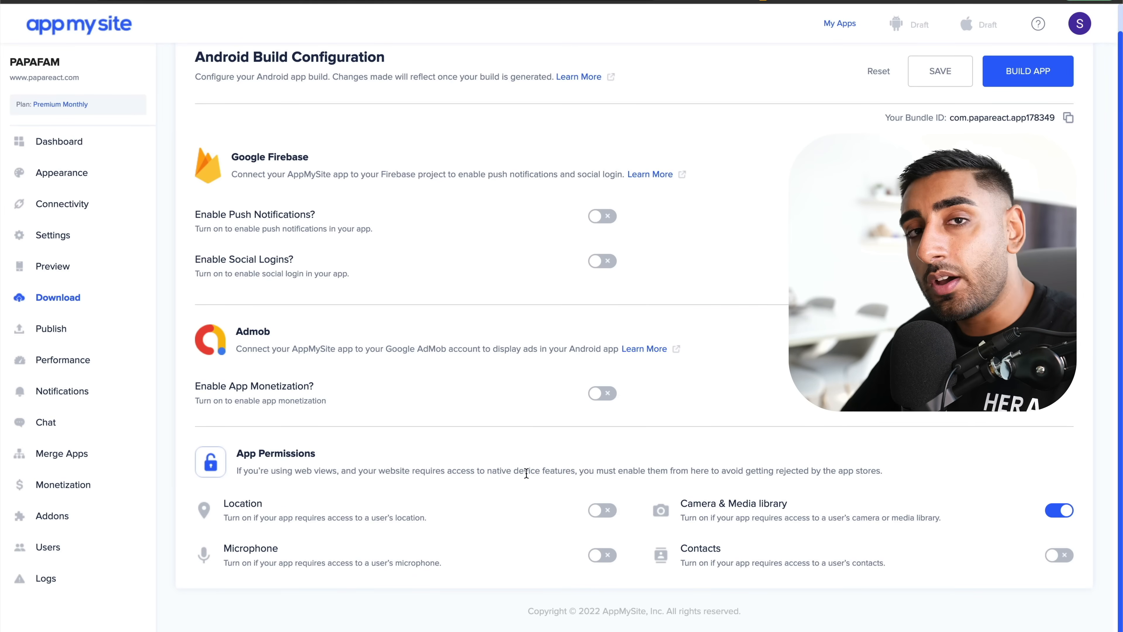
pyautogui.moveTo(551, 501)
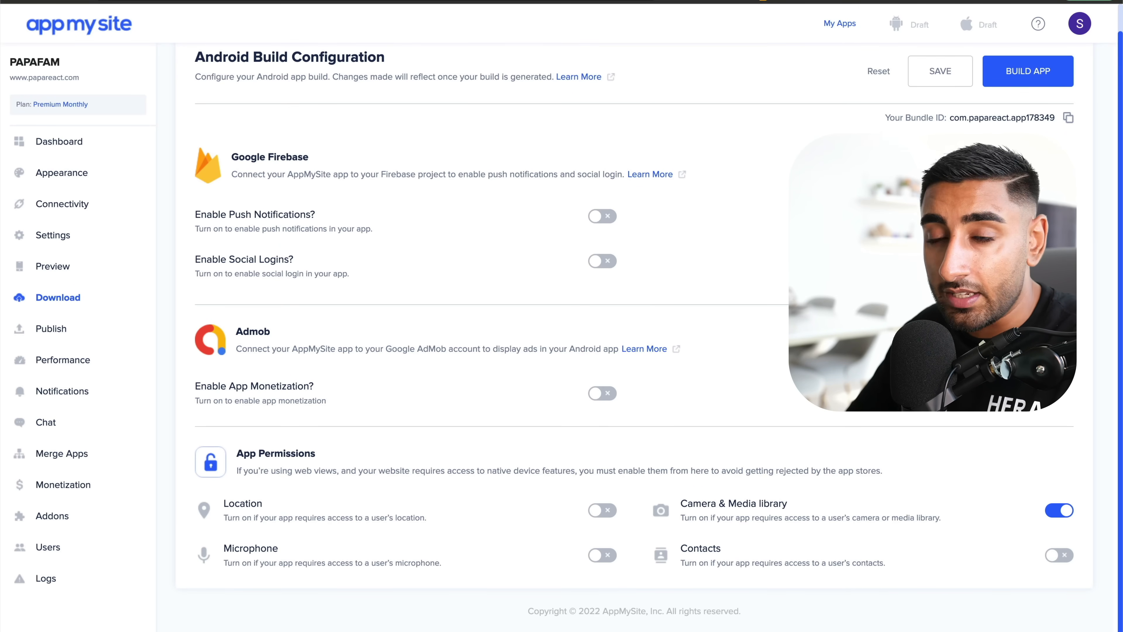
pyautogui.click(57, 297)
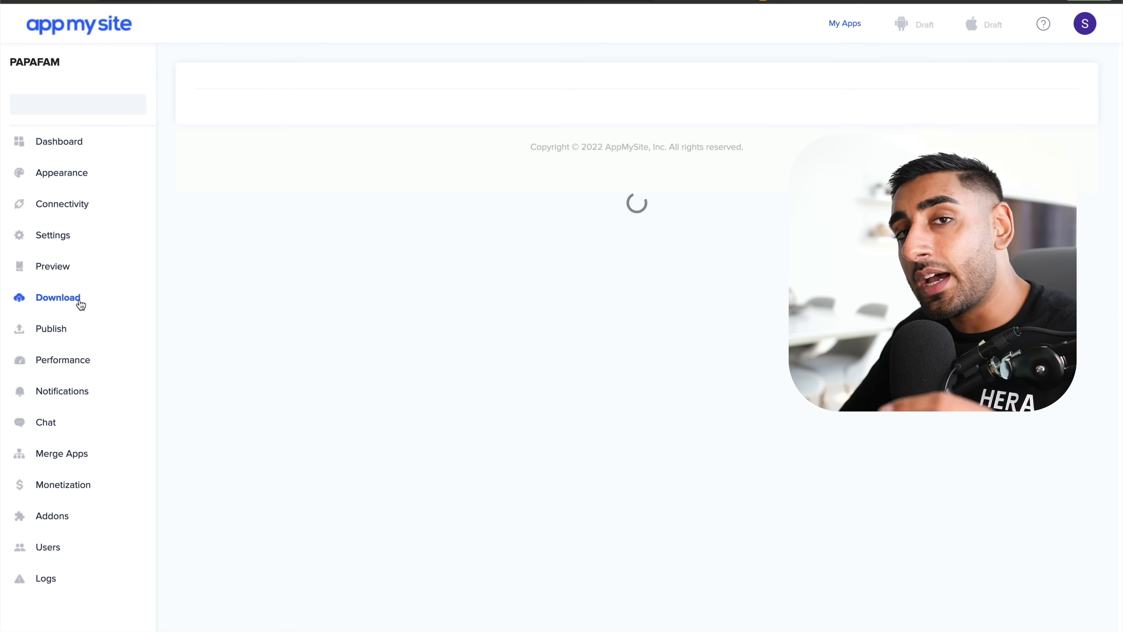
# Confirm an iOS app build and scroll through its App Store, Firebase and AdMob configuration.
pyautogui.click(58, 297)
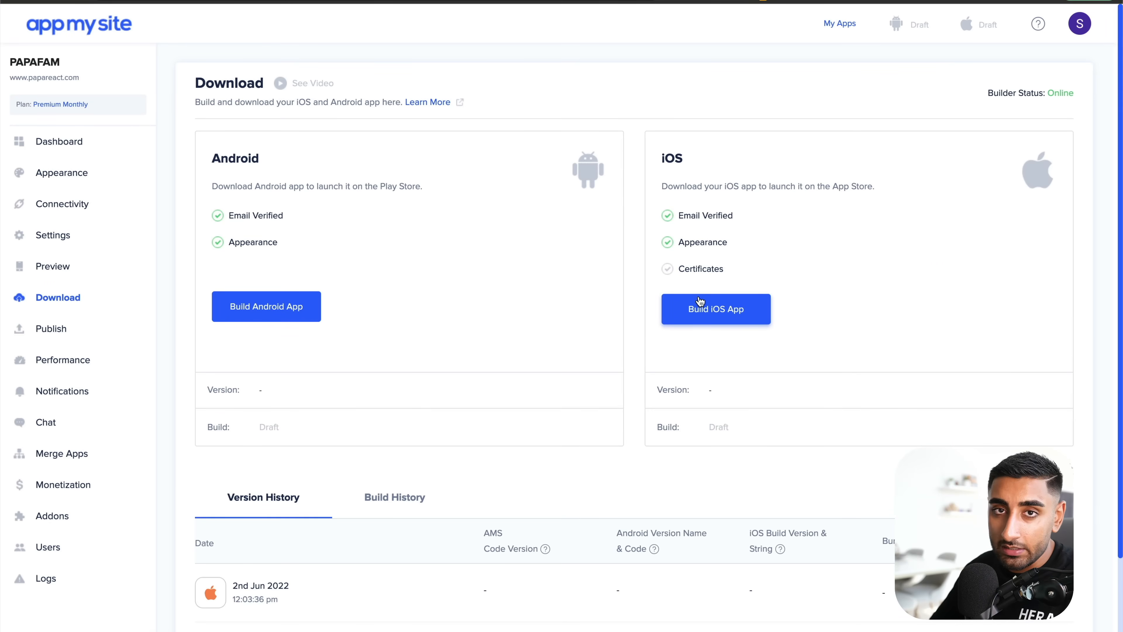
pyautogui.click(714, 309)
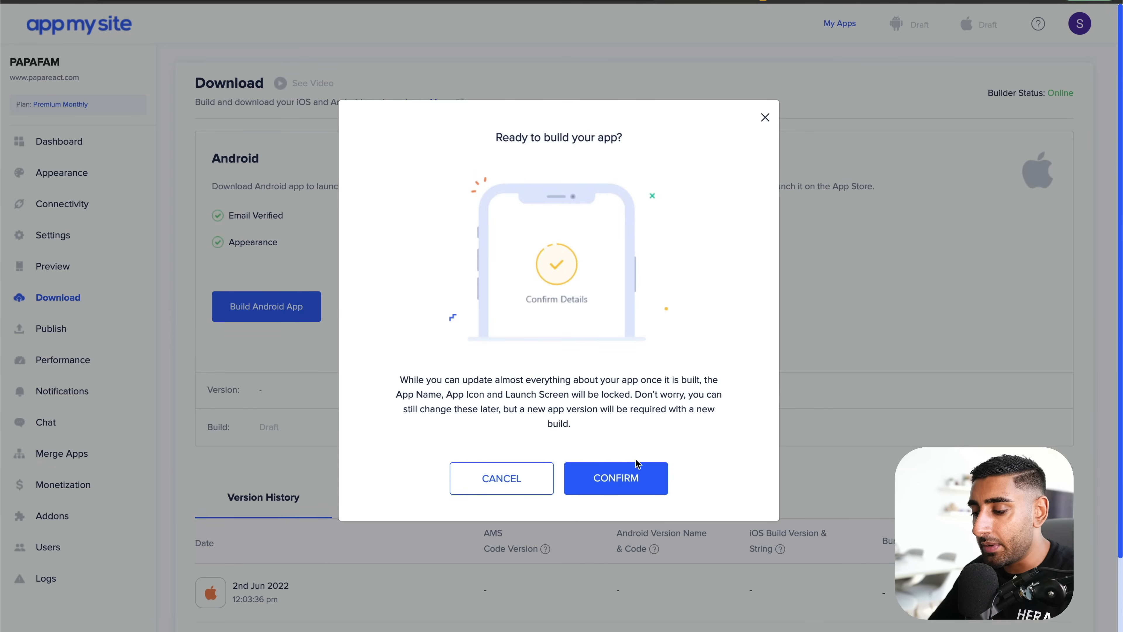
pyautogui.click(501, 479)
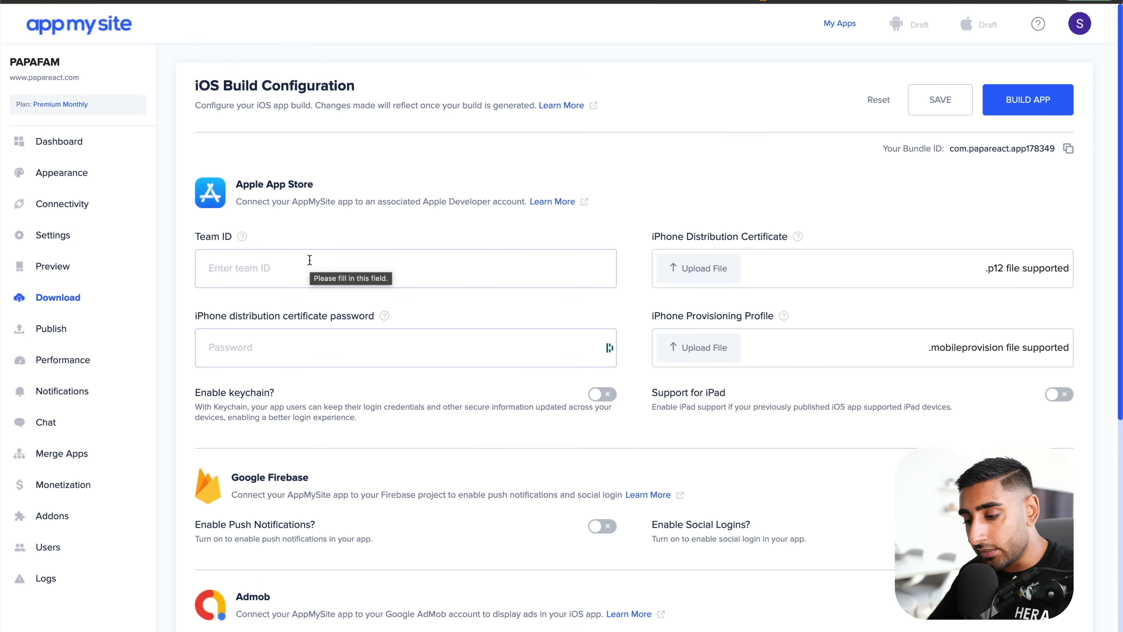
pyautogui.moveTo(294, 343)
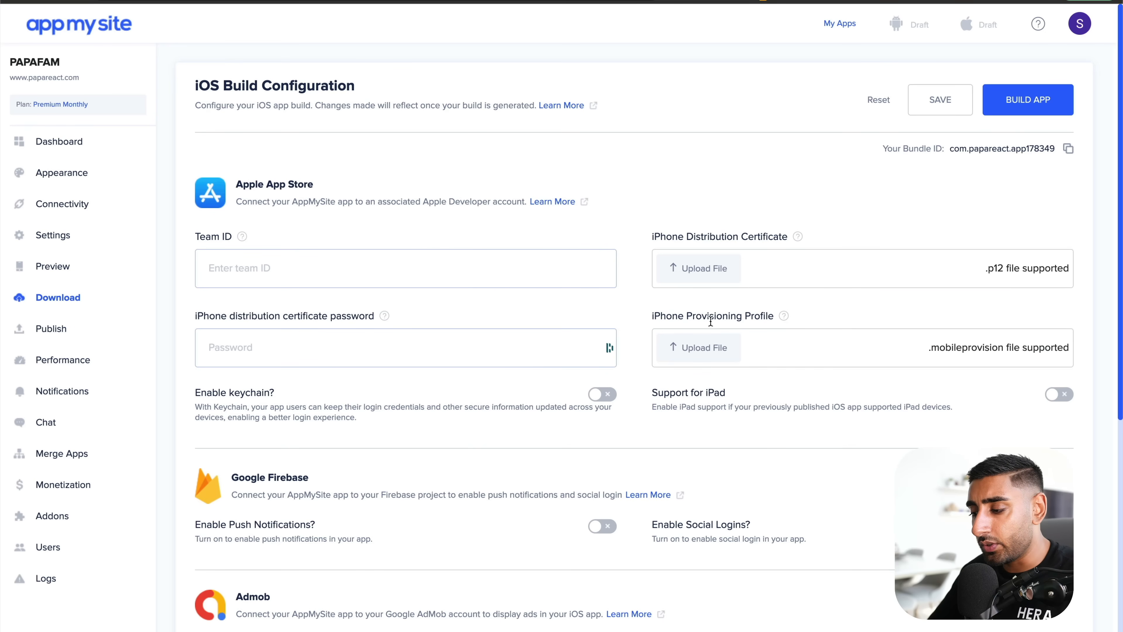
pyautogui.moveTo(455, 229)
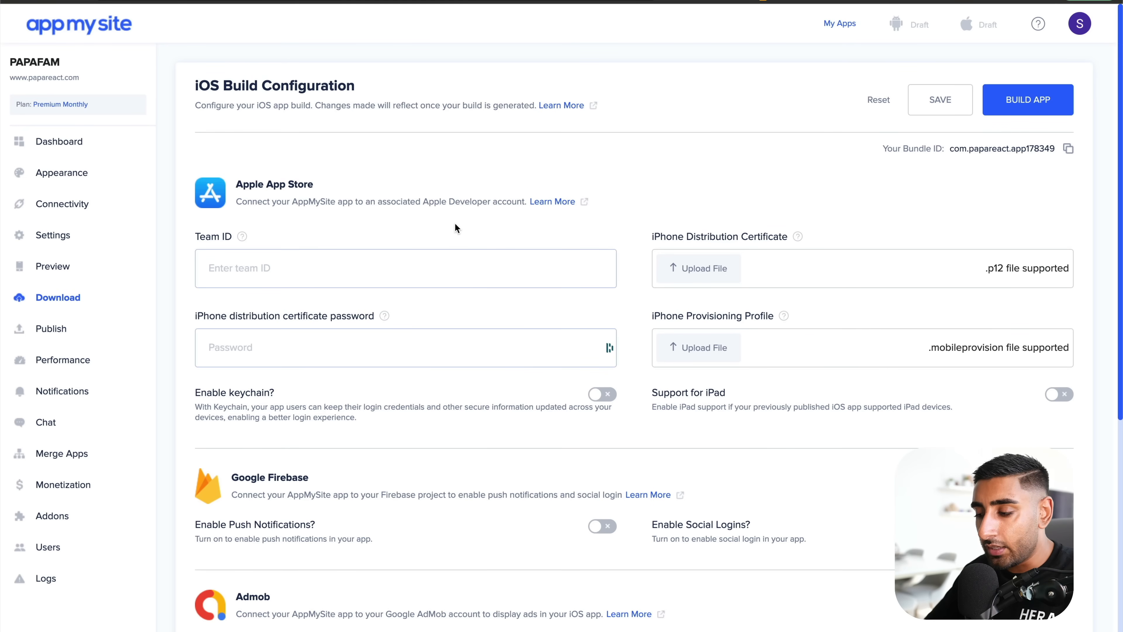
pyautogui.scroll(-3)
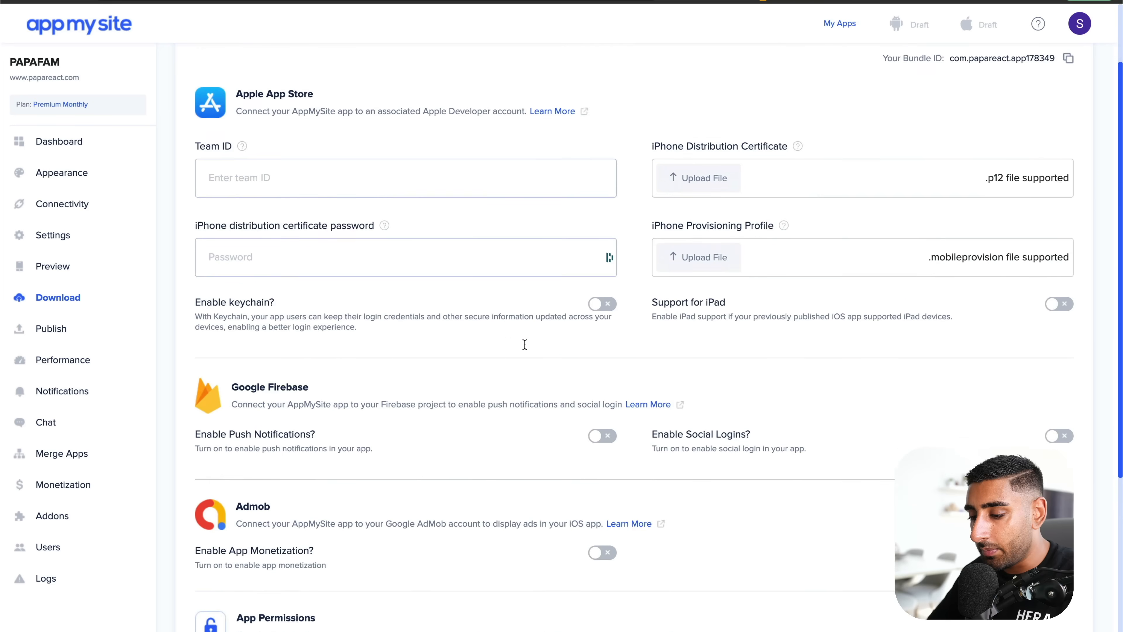
pyautogui.scroll(-3)
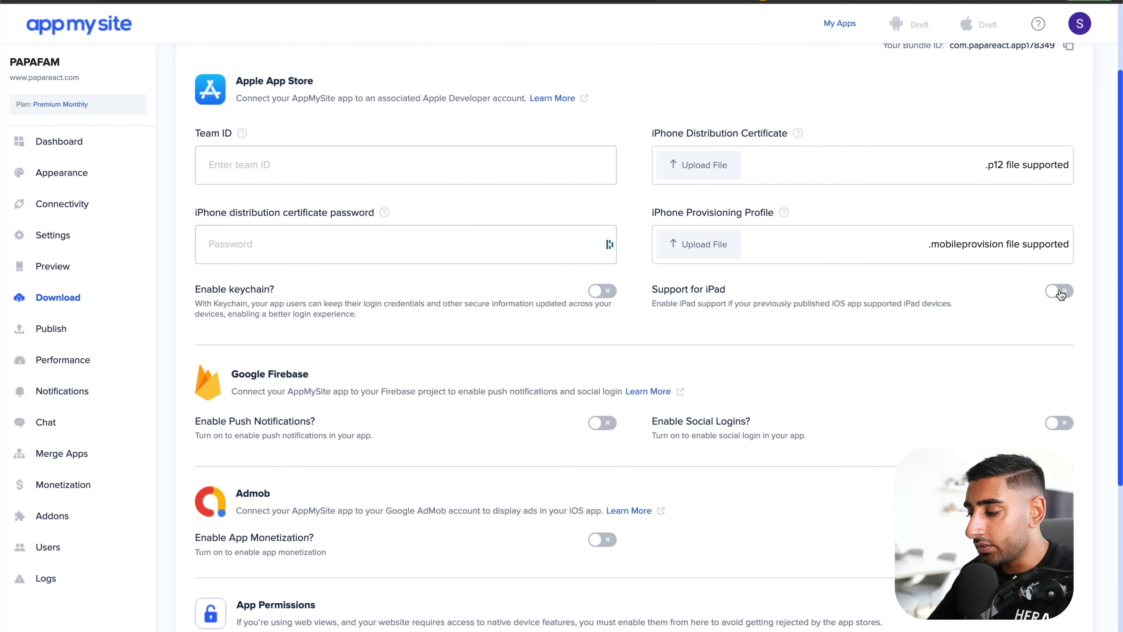
pyautogui.scroll(-3)
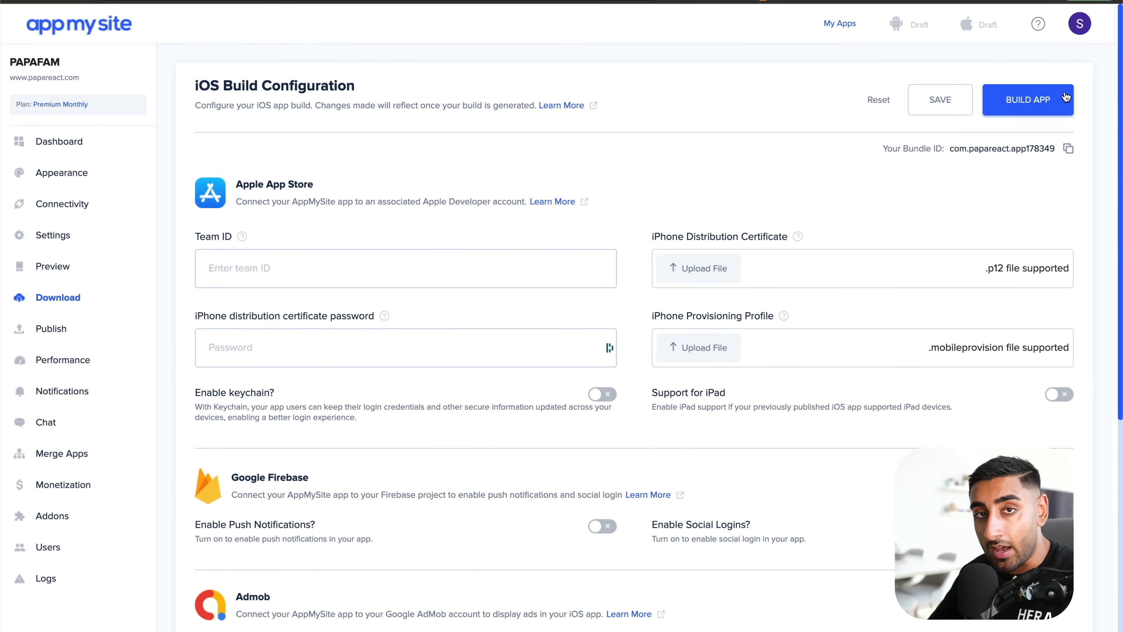
pyautogui.click(51, 328)
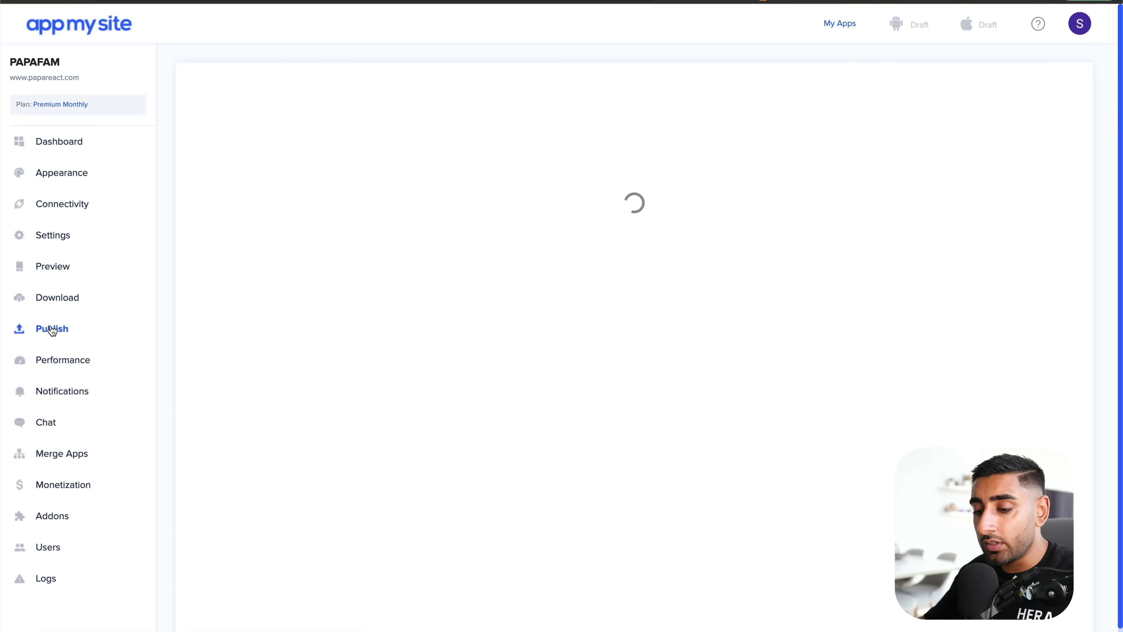
# Begin linking the app to App Store Connect from the Publish page.
pyautogui.click(51, 328)
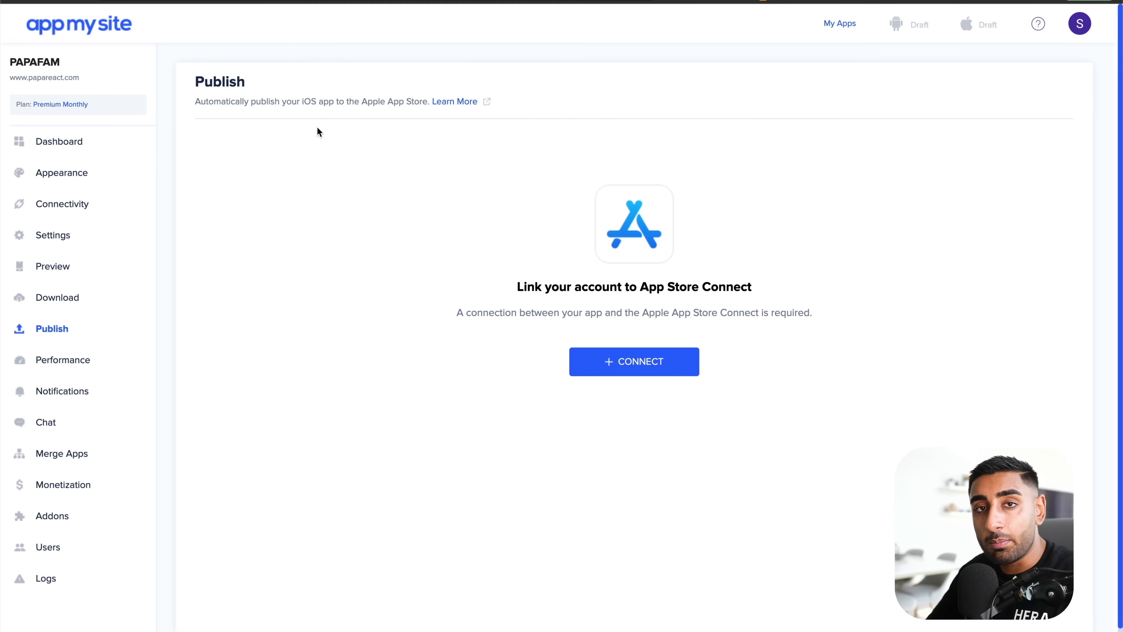
pyautogui.moveTo(666, 317)
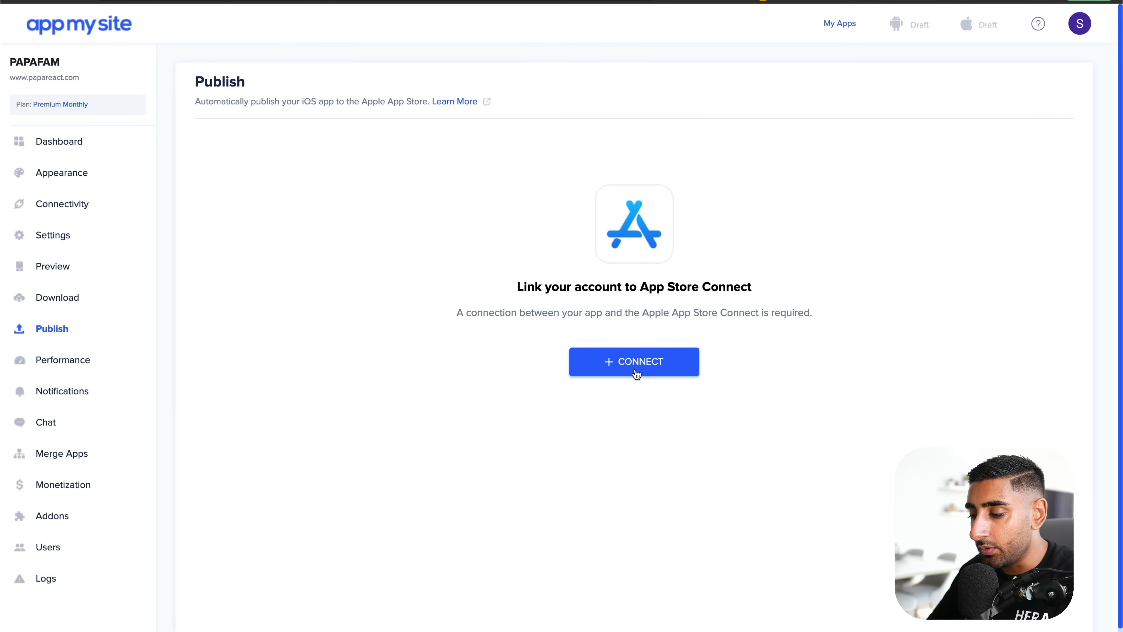
pyautogui.click(633, 361)
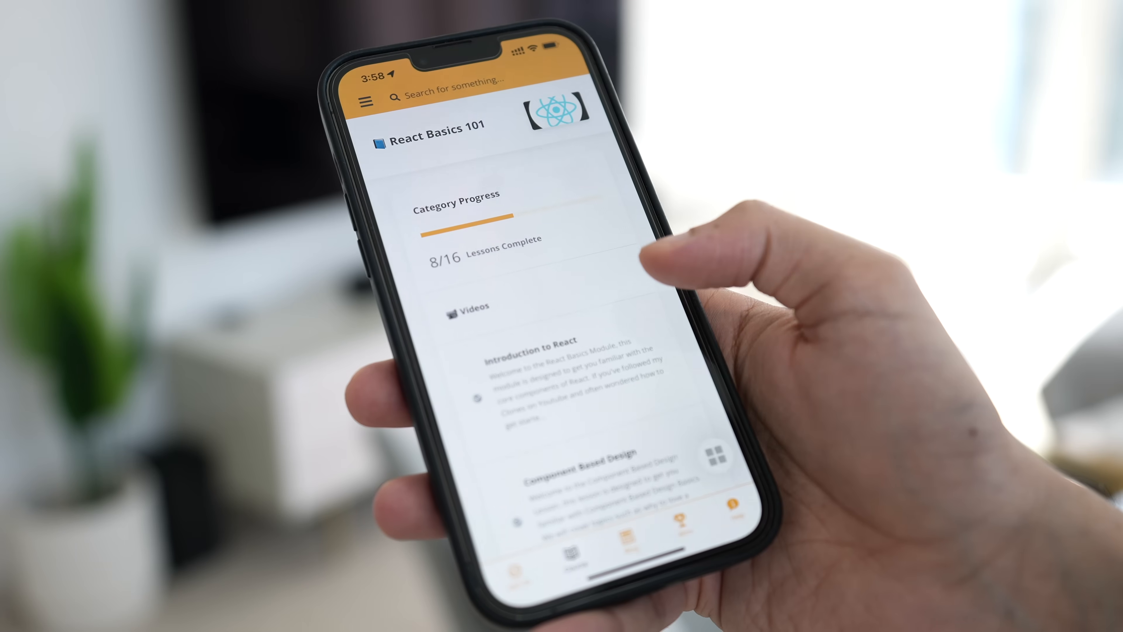
pyautogui.scroll(-3)
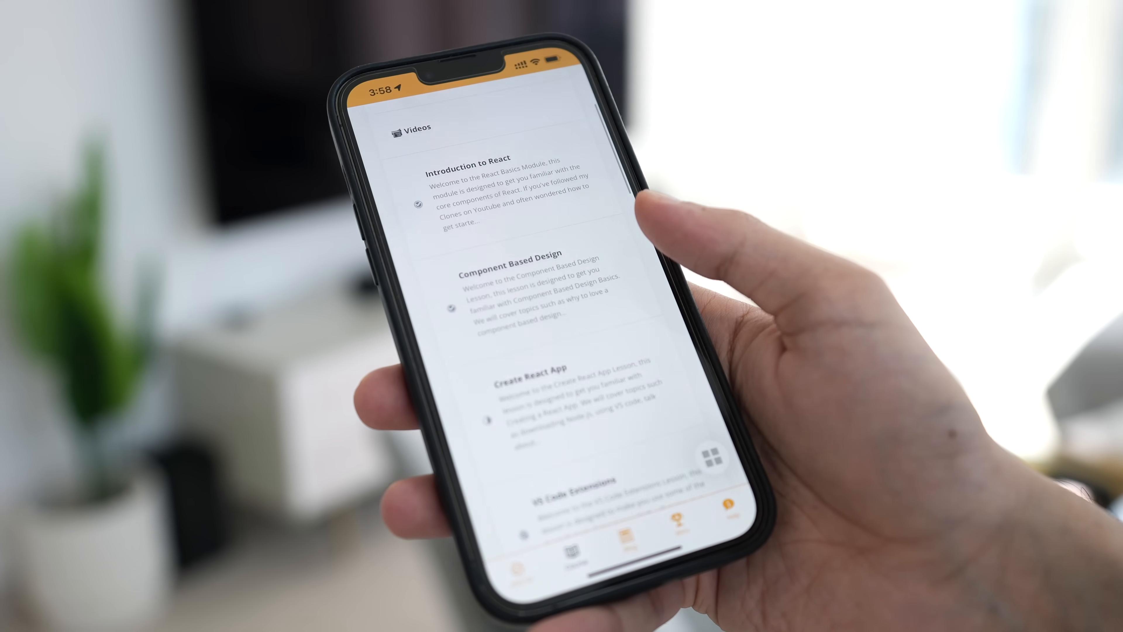